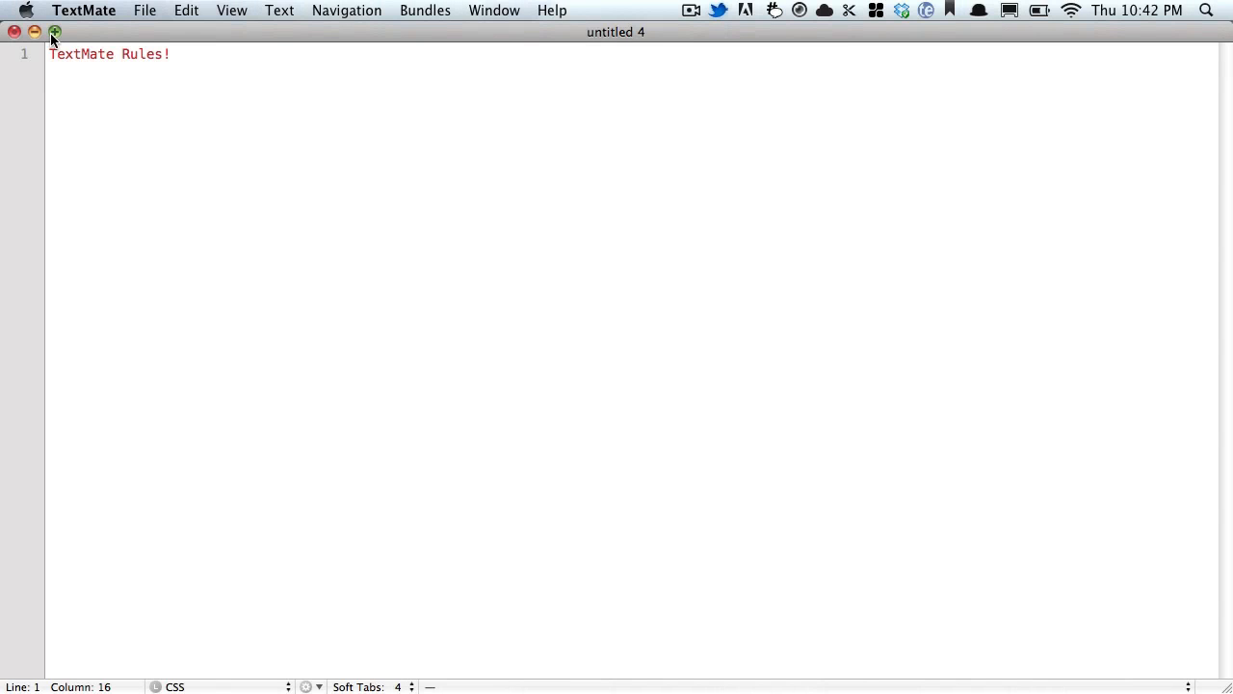
{"action": "mouse_move", "coordinate": [373, 253]}
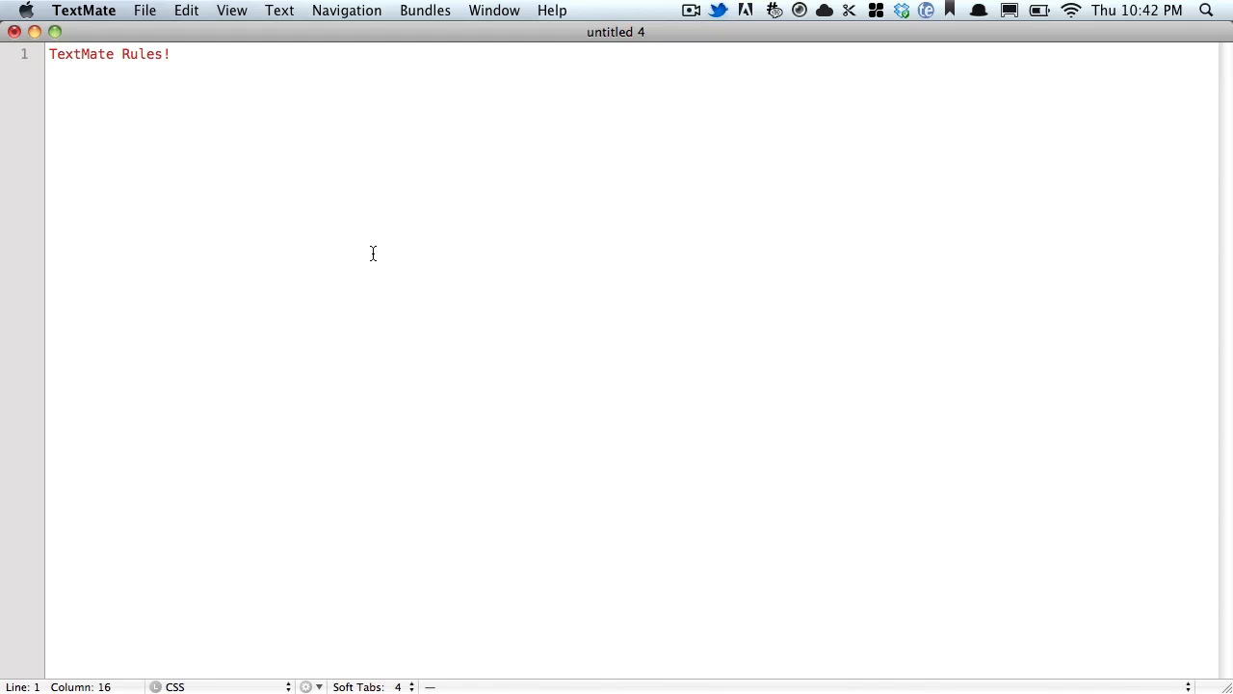
Delete the 'TextMate Rules!' line so the CSS document is empty
{"action": "triple_click", "coordinate": [106, 54]}
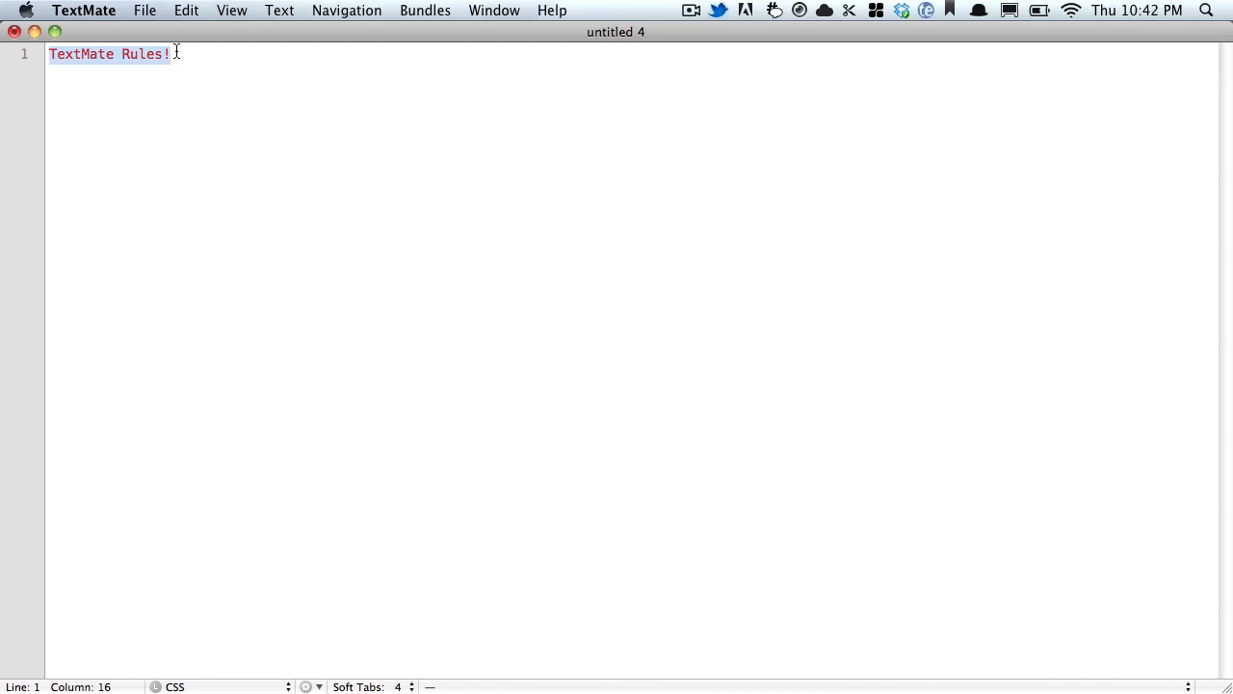
{"action": "key", "text": "Delete"}
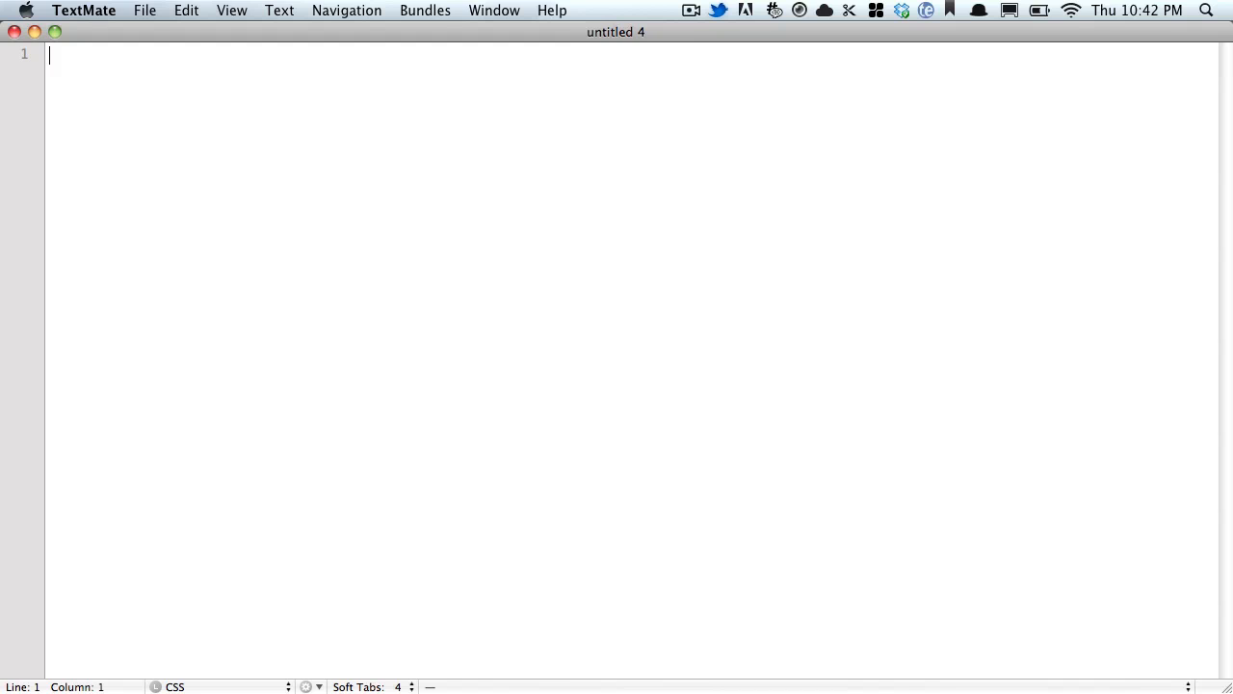
{"action": "mouse_move", "coordinate": [420, 344]}
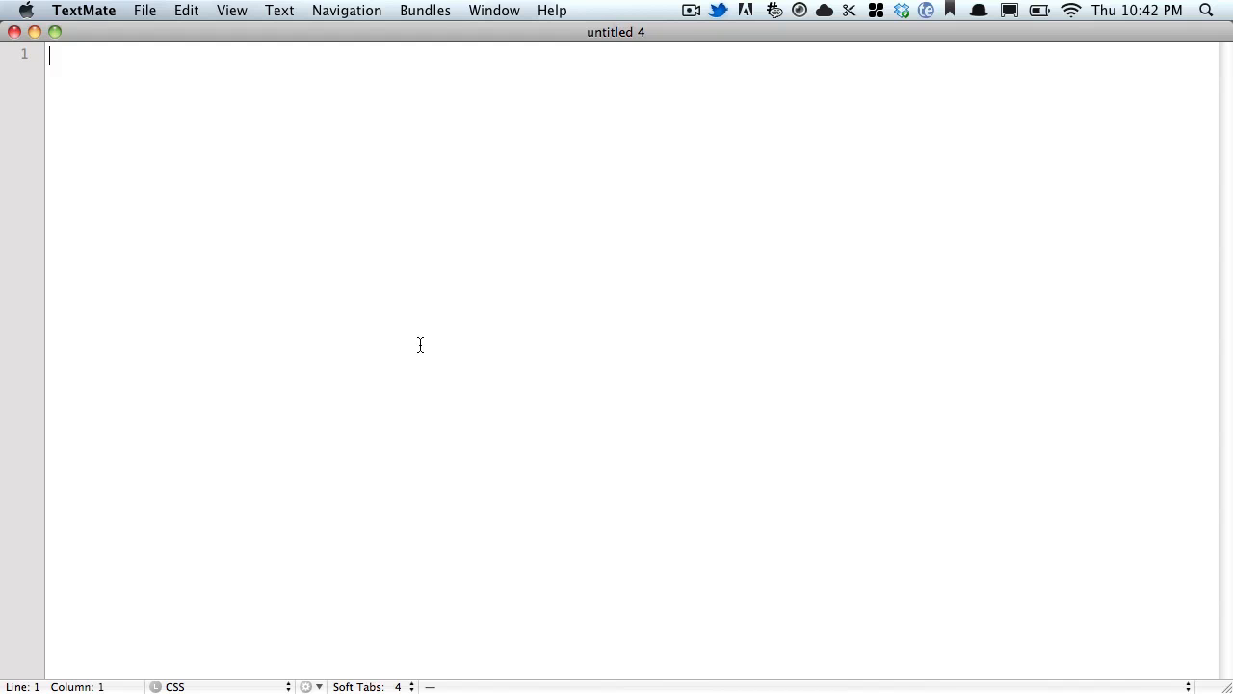
{"action": "mouse_move", "coordinate": [769, 470]}
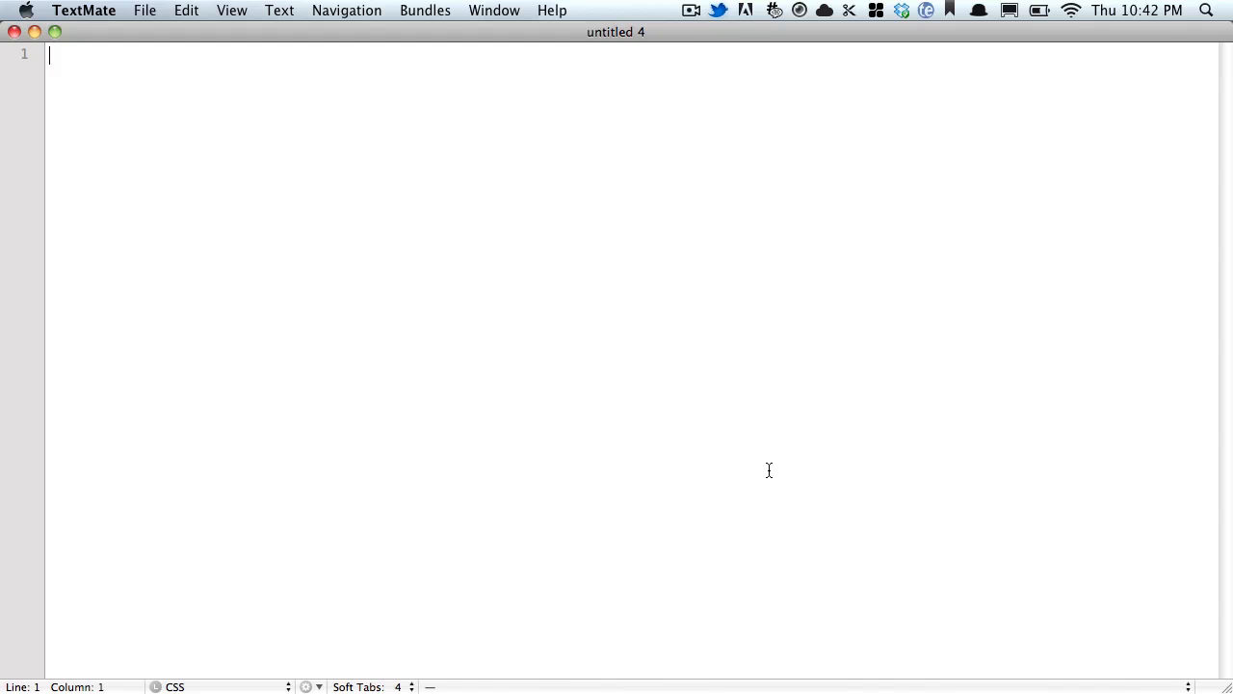
Write '-moz-border-radius: 10px;' and 'border-radius: 10px;' declarations in the document
{"action": "type", "text": "-mo"}
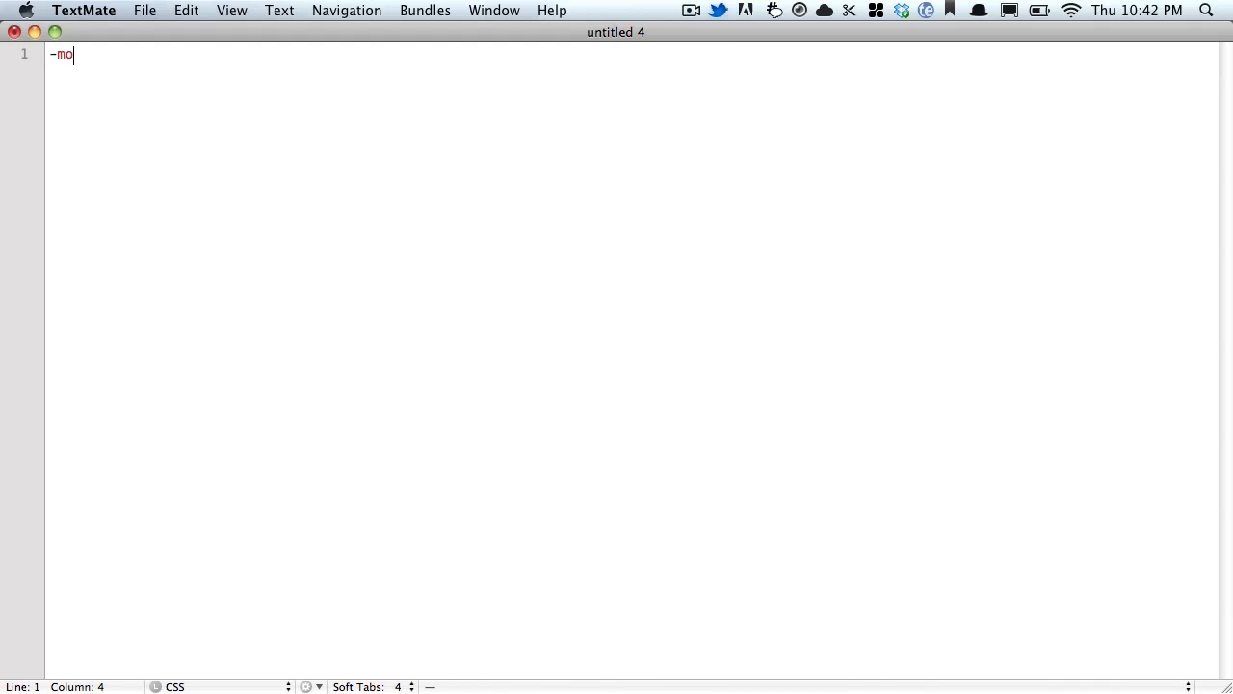
{"action": "type", "text": "z-"}
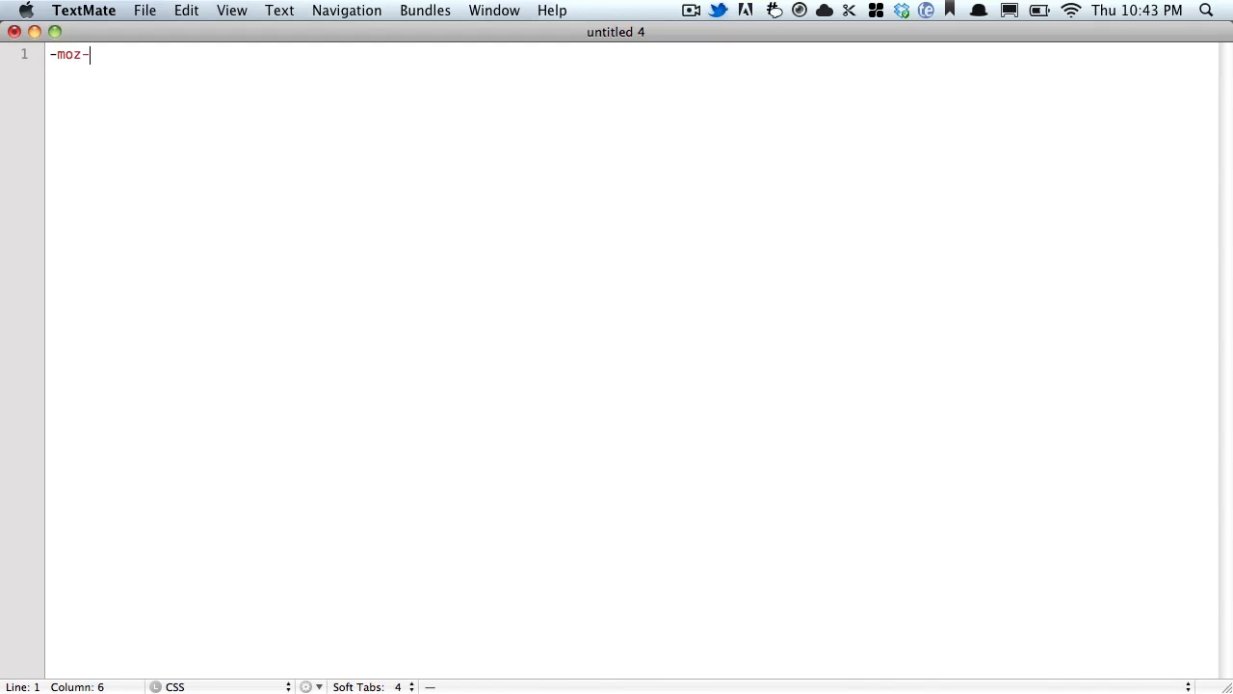
{"action": "type", "text": "border-"}
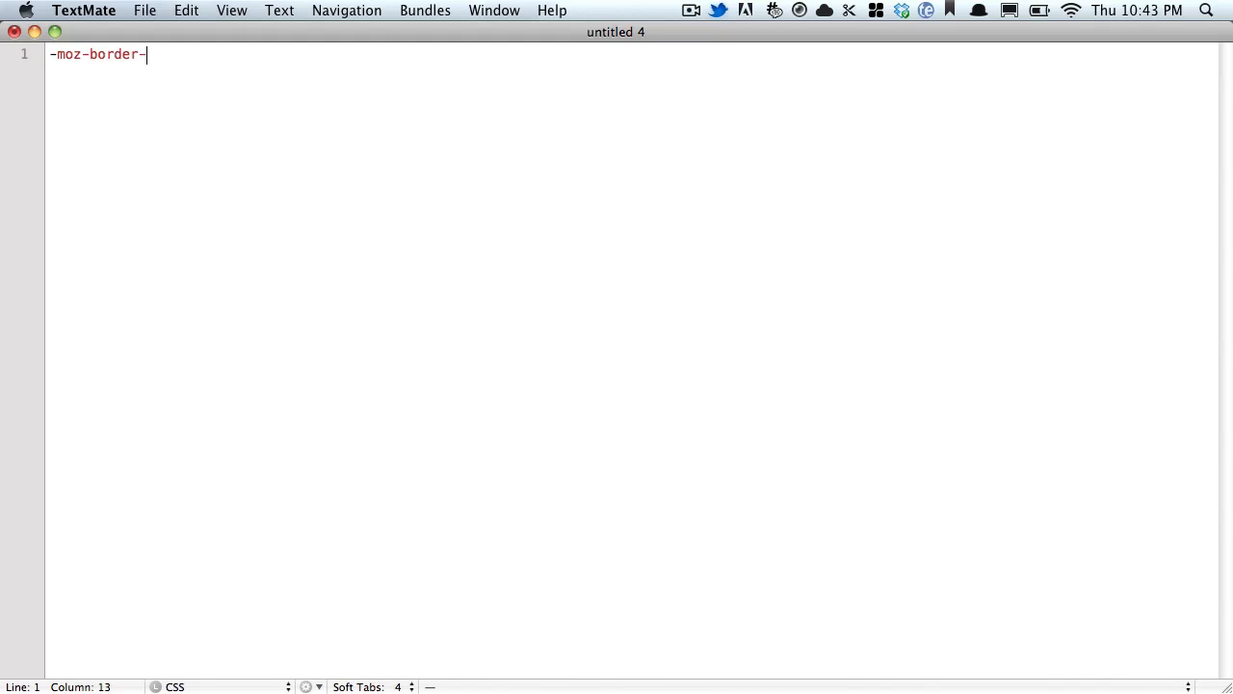
{"action": "type", "text": "radius:"}
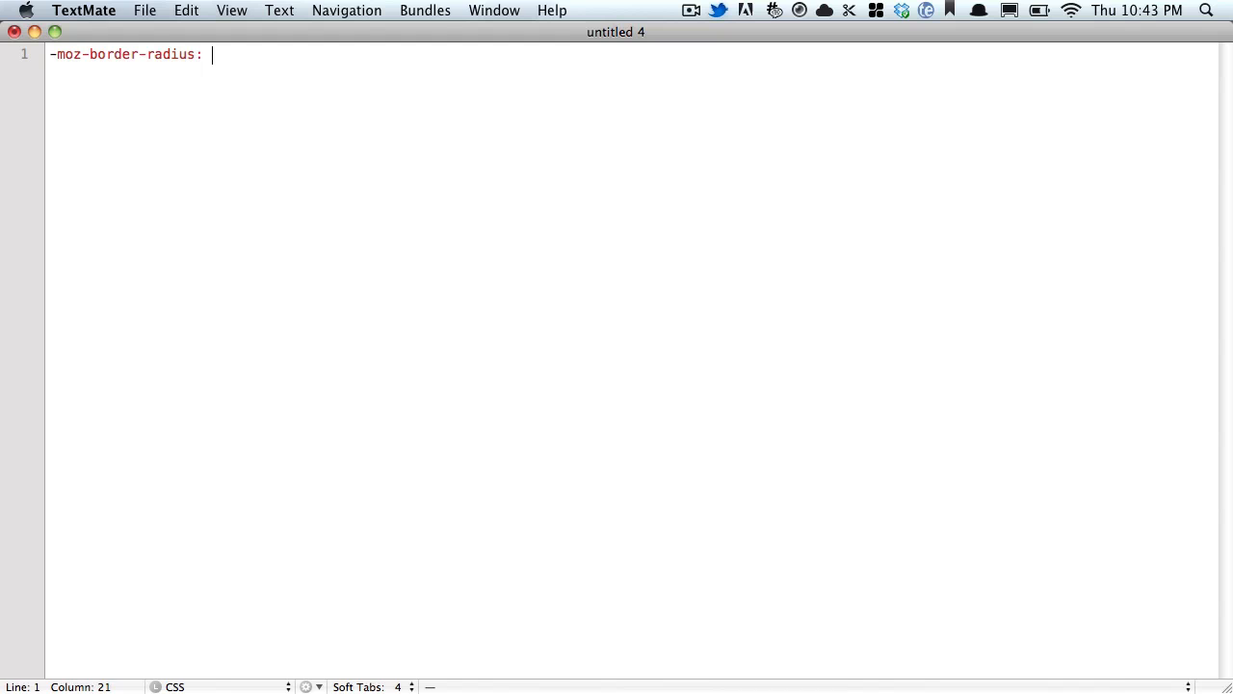
{"action": "type", "text": "10px;"}
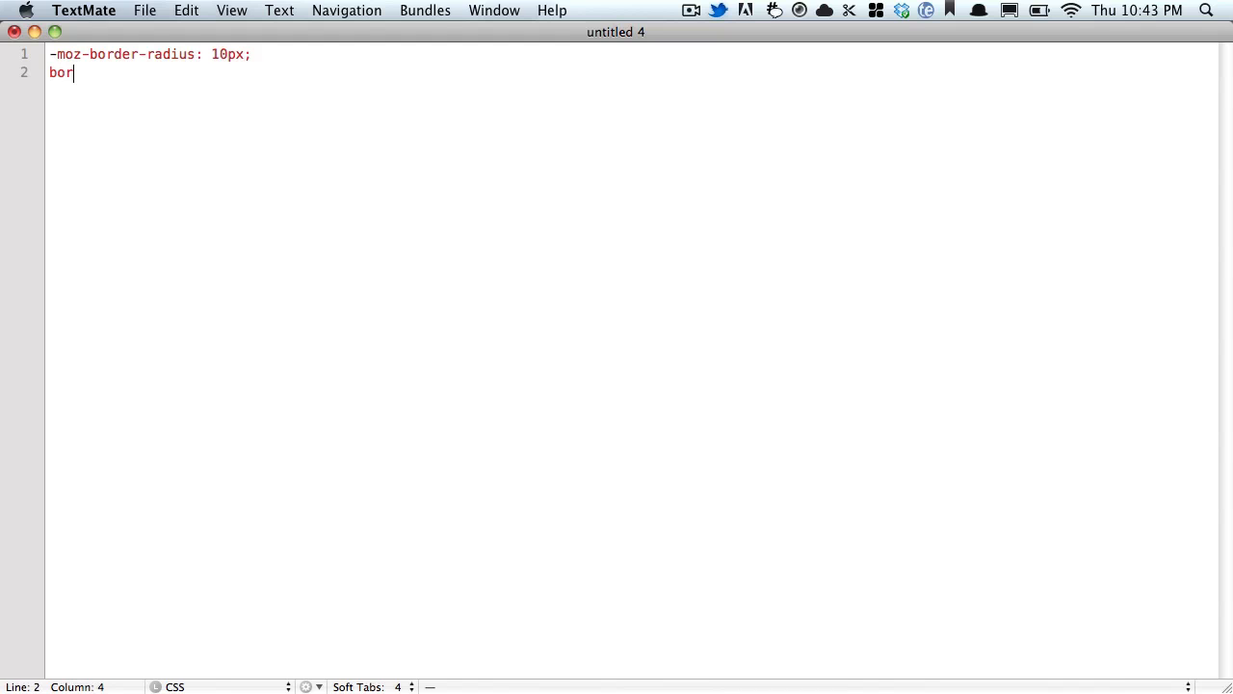
{"action": "type", "text": "der-radiu"}
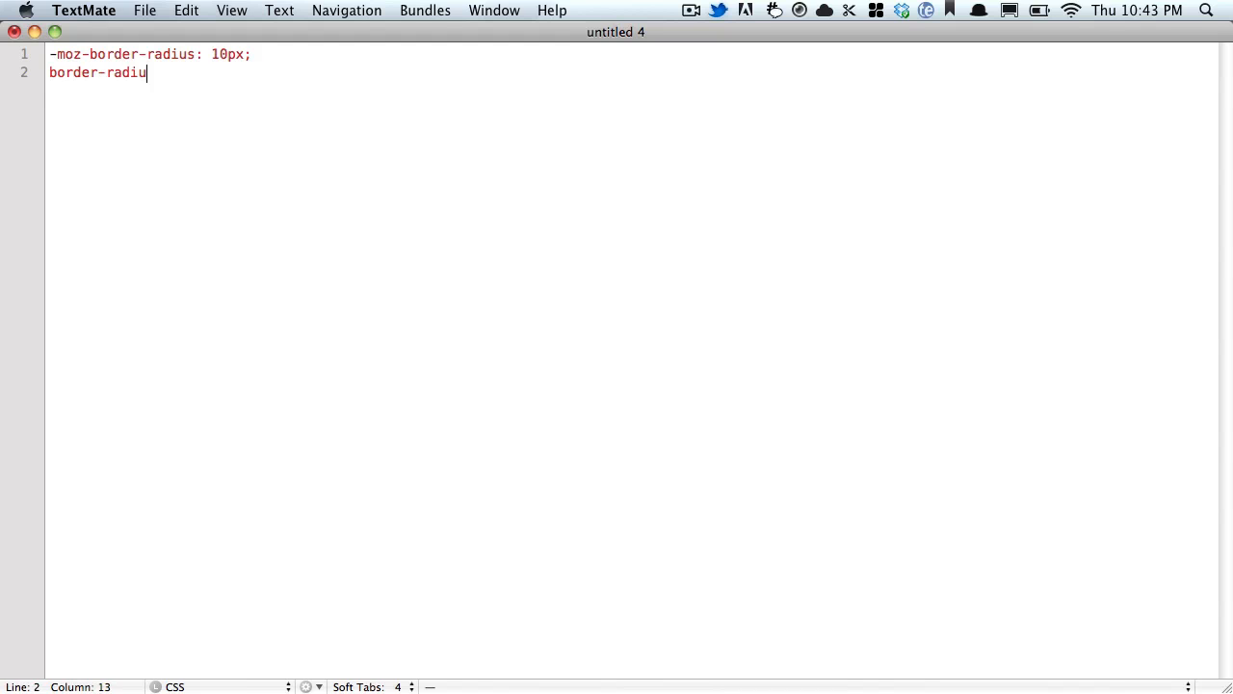
{"action": "type", "text": "s: 10px;"}
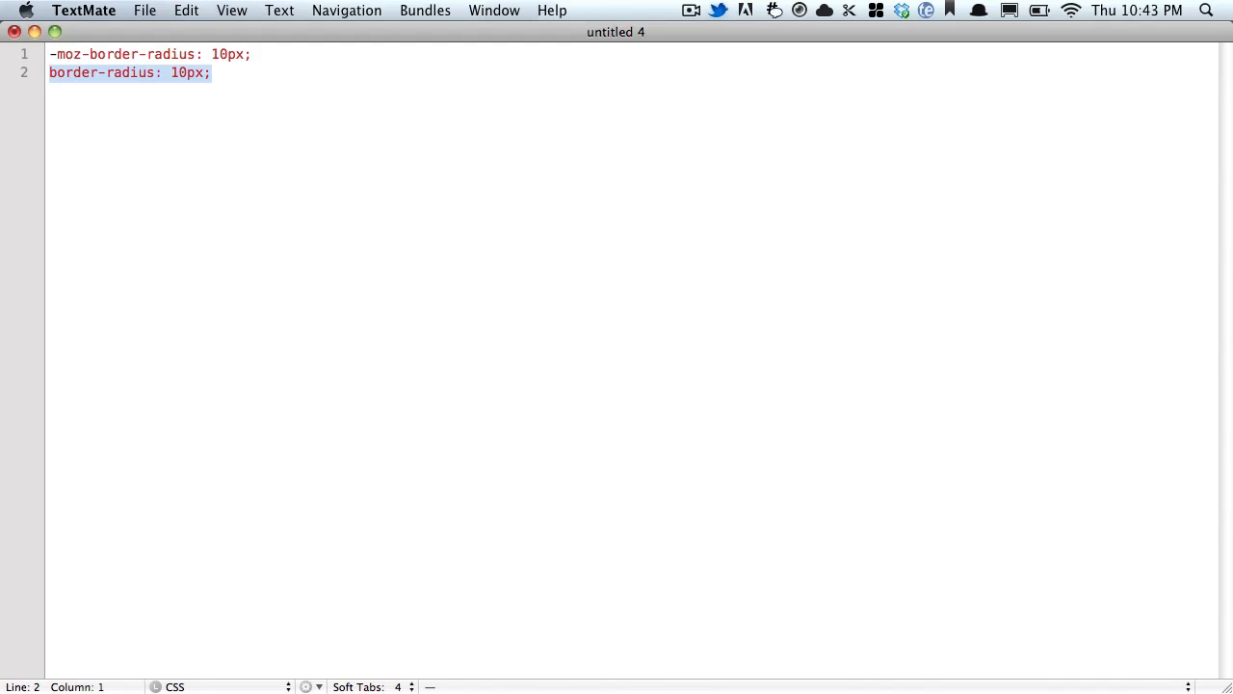
Take both declarations back out of the document and open the Bundle Editor
{"action": "left_click", "coordinate": [214, 72]}
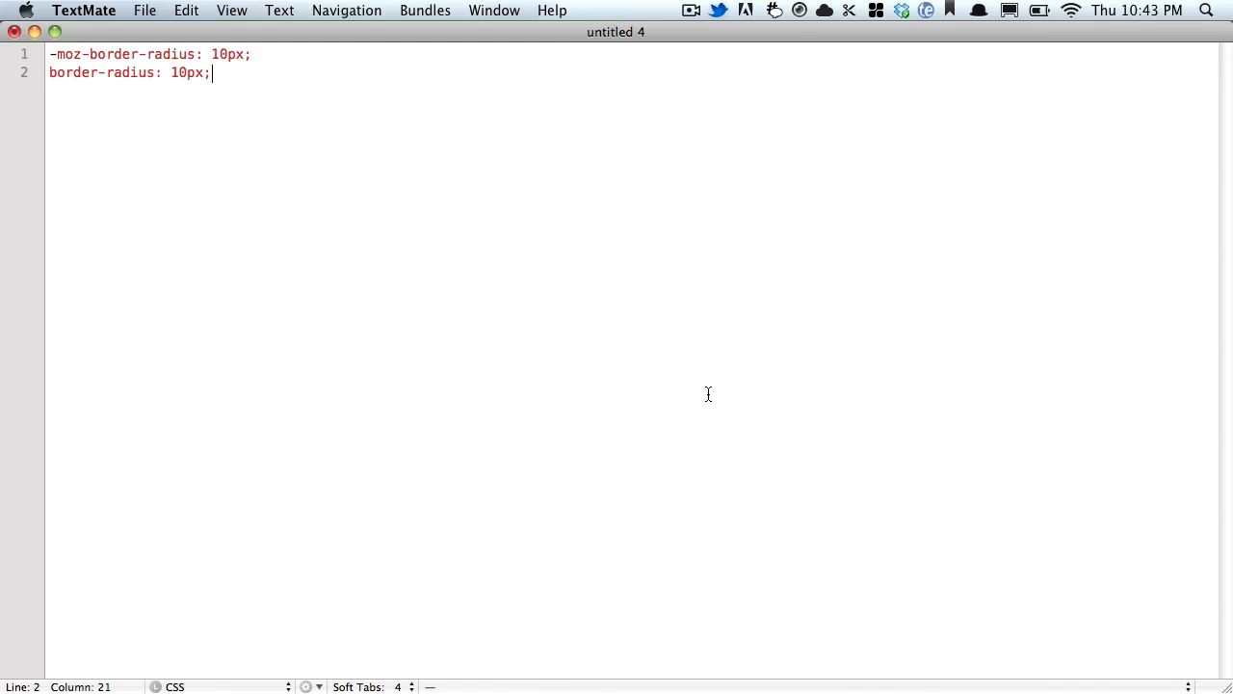
{"action": "key", "text": "Cmd+A"}
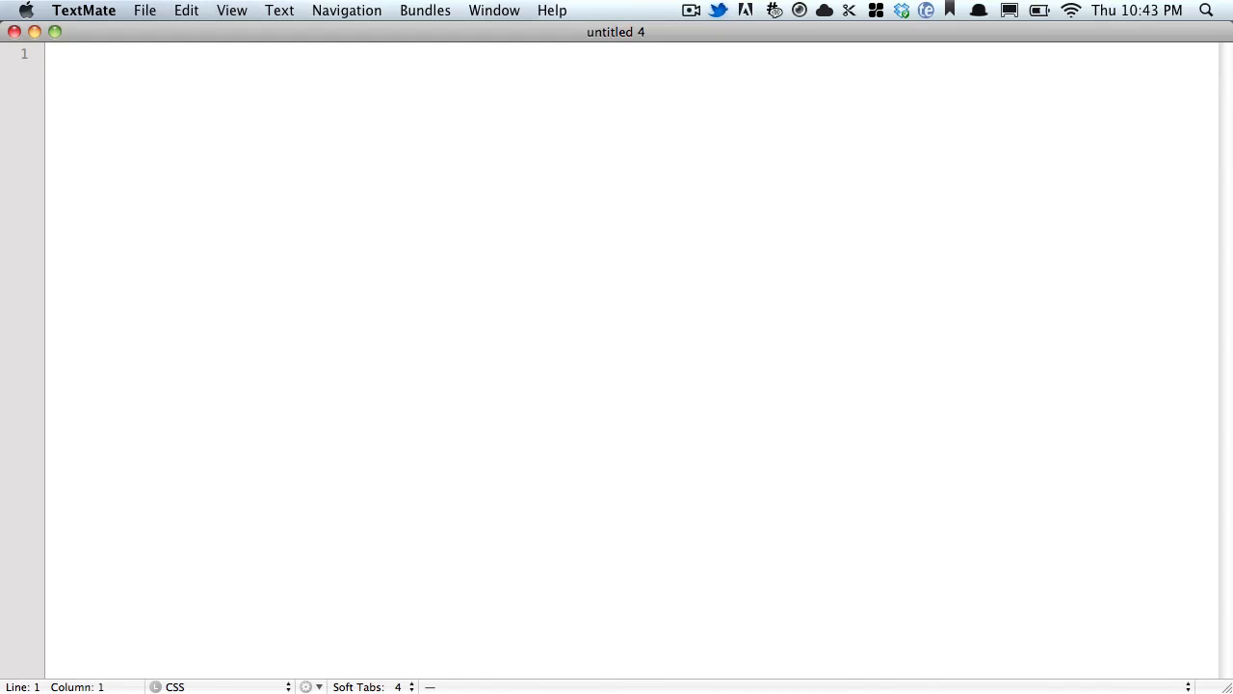
{"action": "key", "text": "ctrl+alt+cmd+b"}
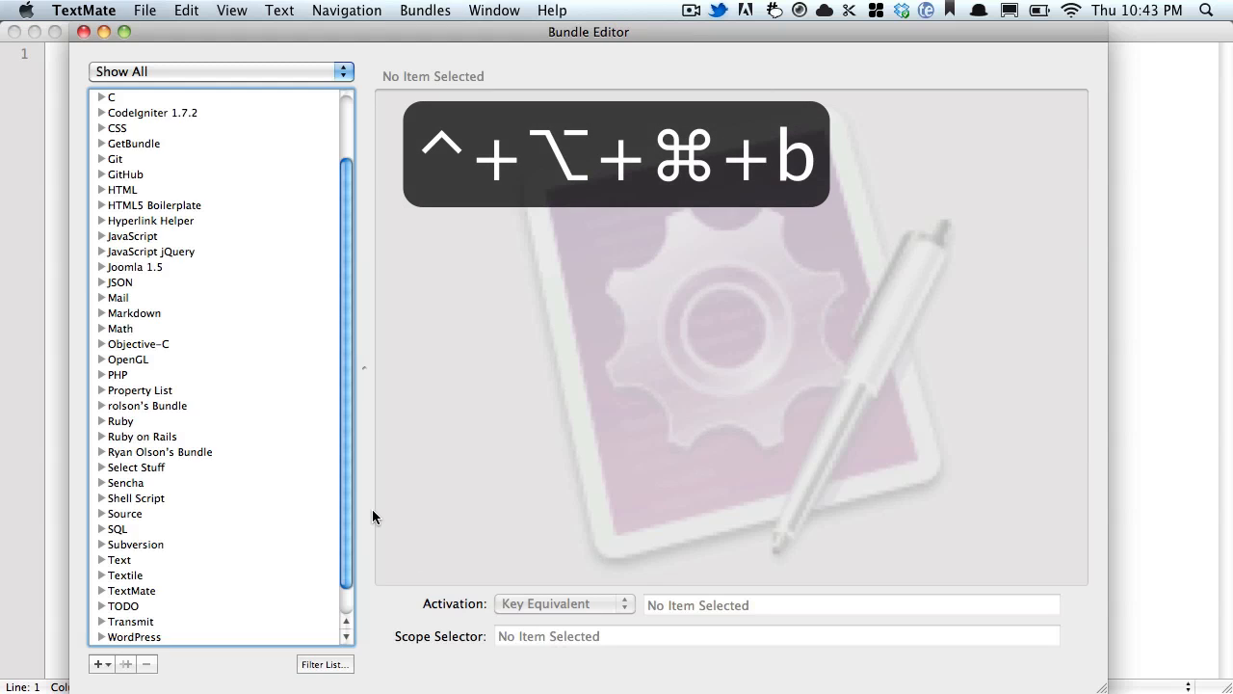
Create bundle 'Stackable' with a 'Rounded' snippet holding both border-radius declarations
{"action": "scroll", "scroll_direction": "down", "scroll_amount": 3}
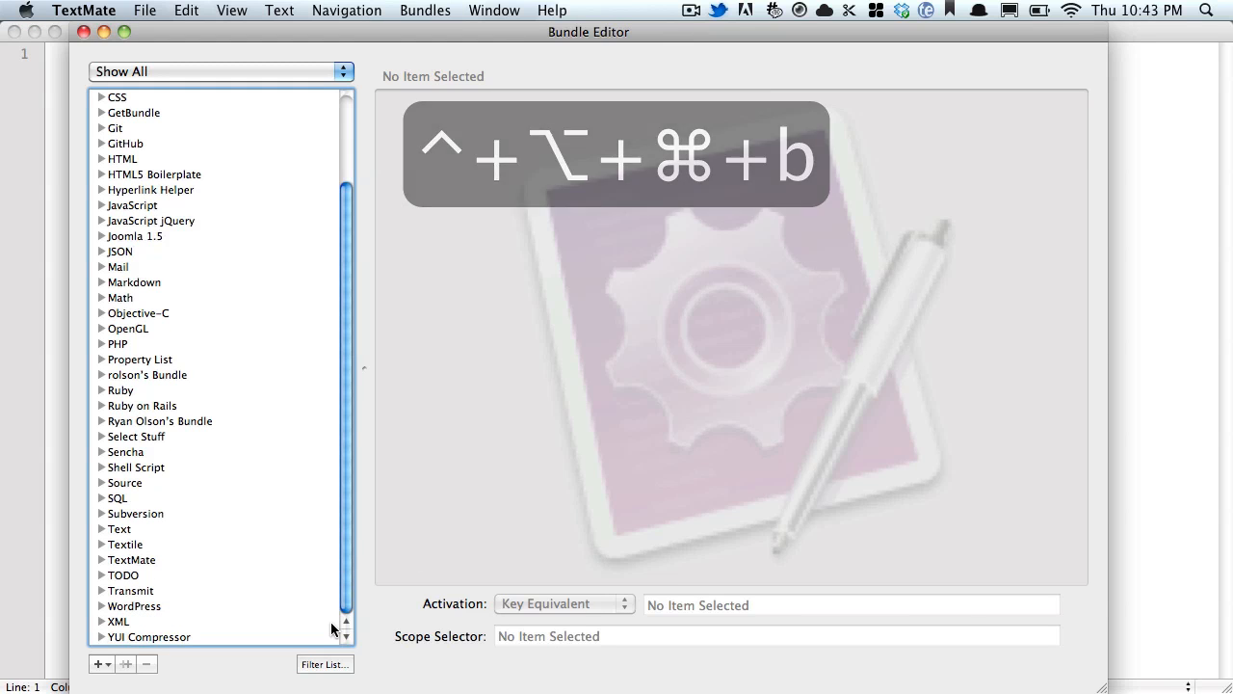
{"action": "left_click", "coordinate": [101, 661]}
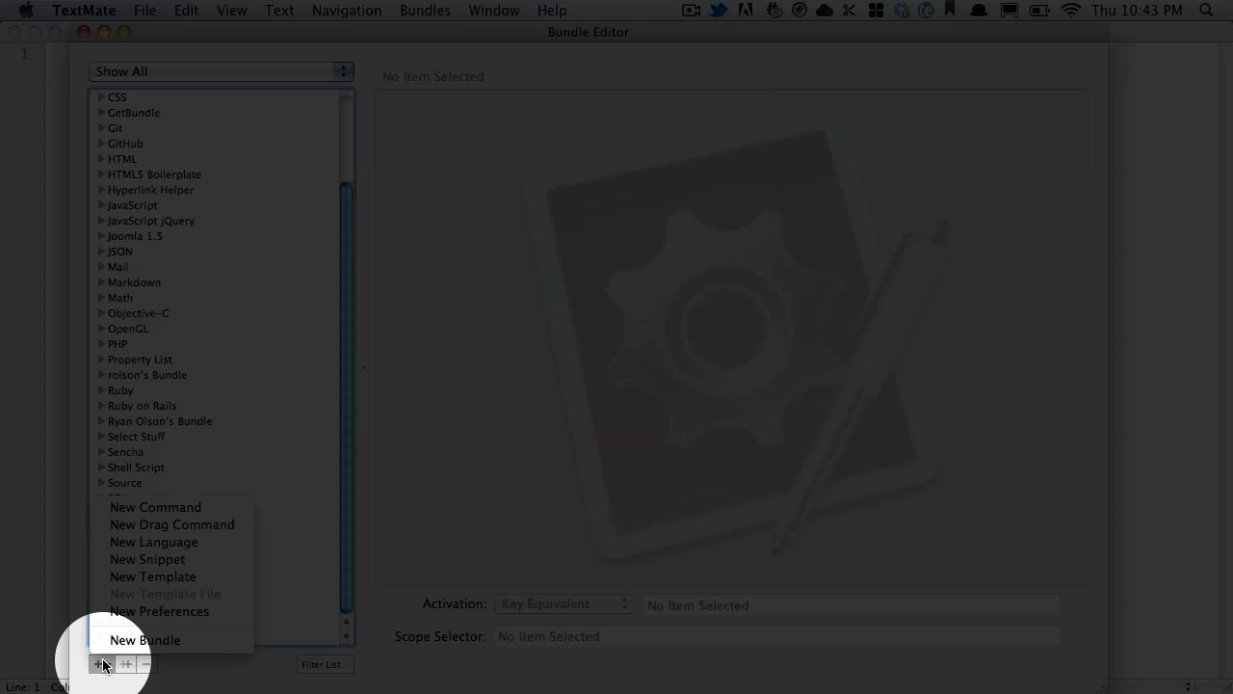
{"action": "left_click", "coordinate": [145, 640]}
{"action": "type", "text": "Stackable"}
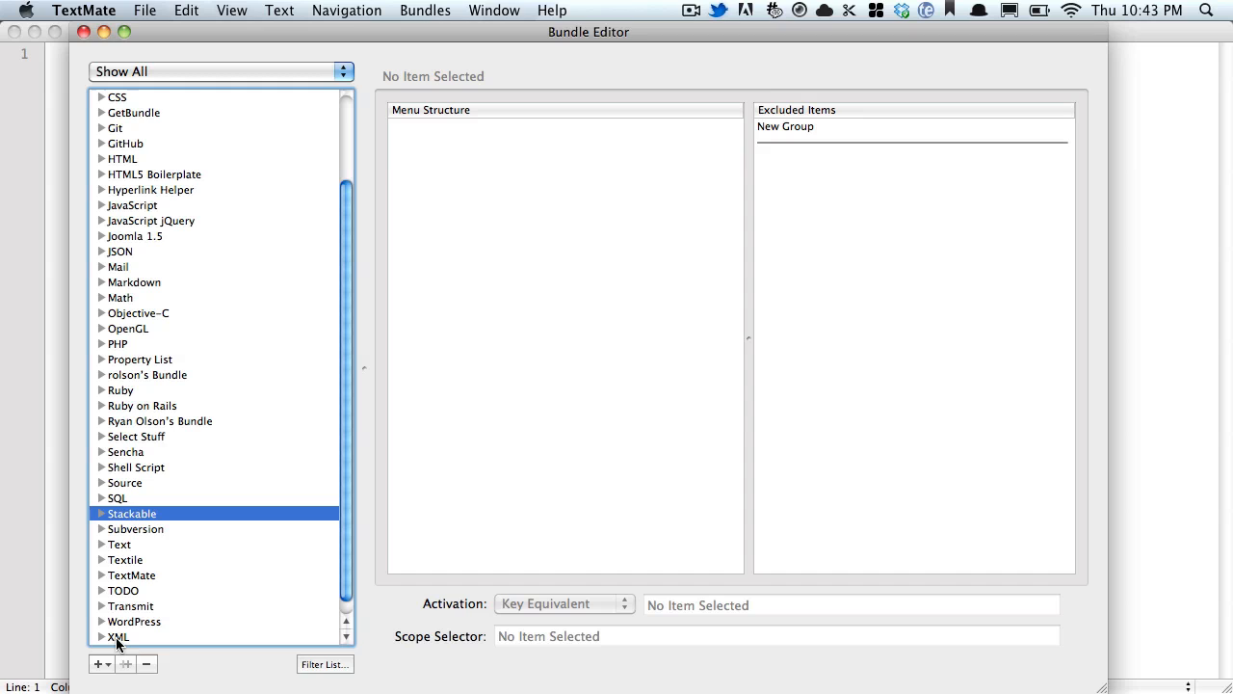
{"action": "left_click", "coordinate": [98, 512]}
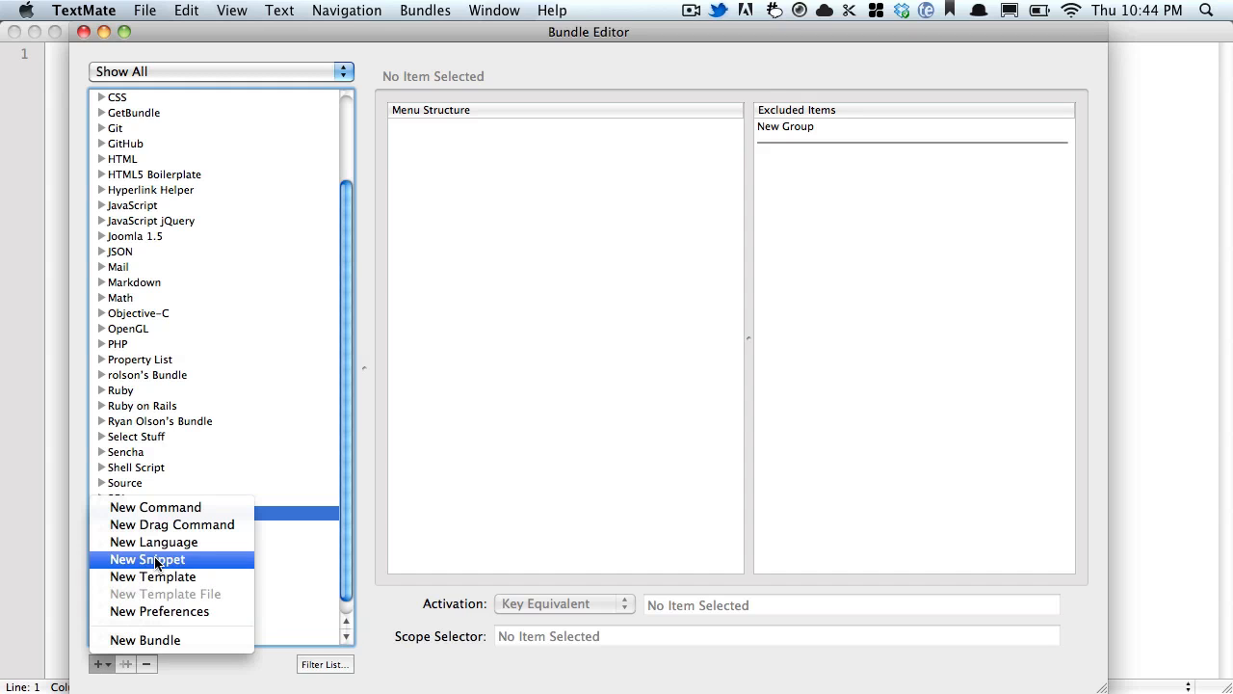
{"action": "left_click", "coordinate": [146, 558]}
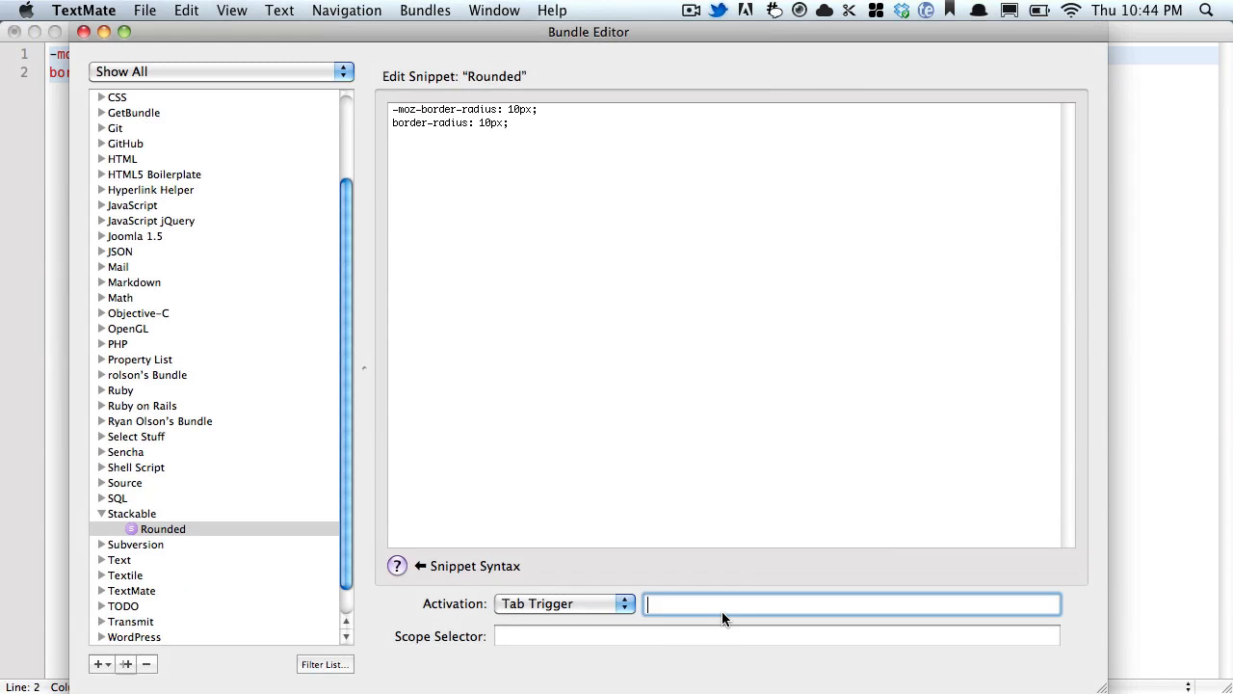
Enter 'round' as the Rounded snippet's tab trigger
{"action": "type", "text": "round"}
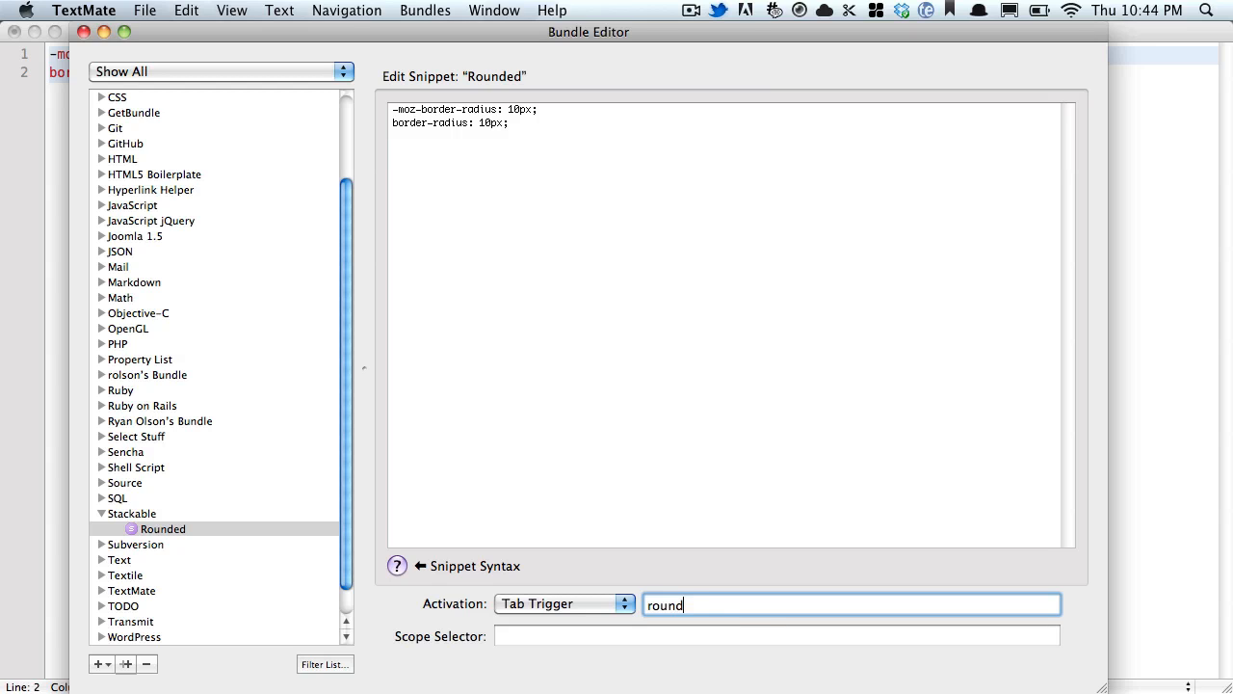
{"action": "type", "text": "sou"}
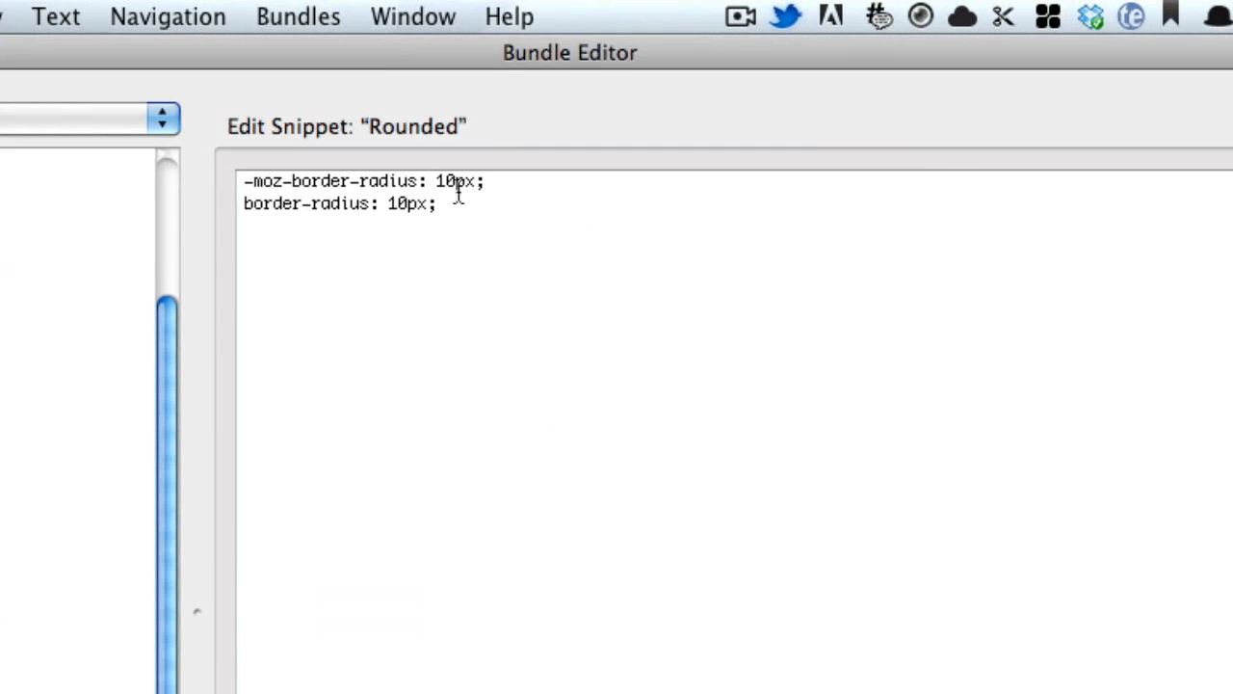
Replace the first 10 with ${1:10} and the second 10 with $1
{"action": "key", "text": "Backspace"}
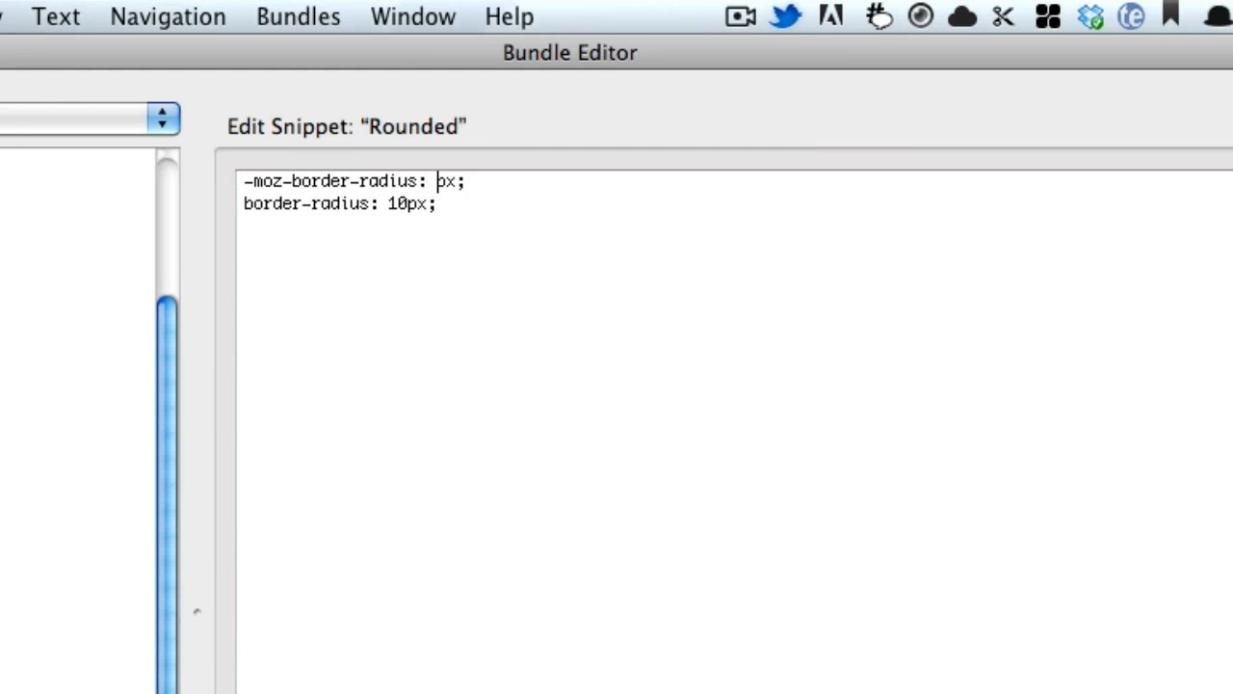
{"action": "type", "text": "$"}
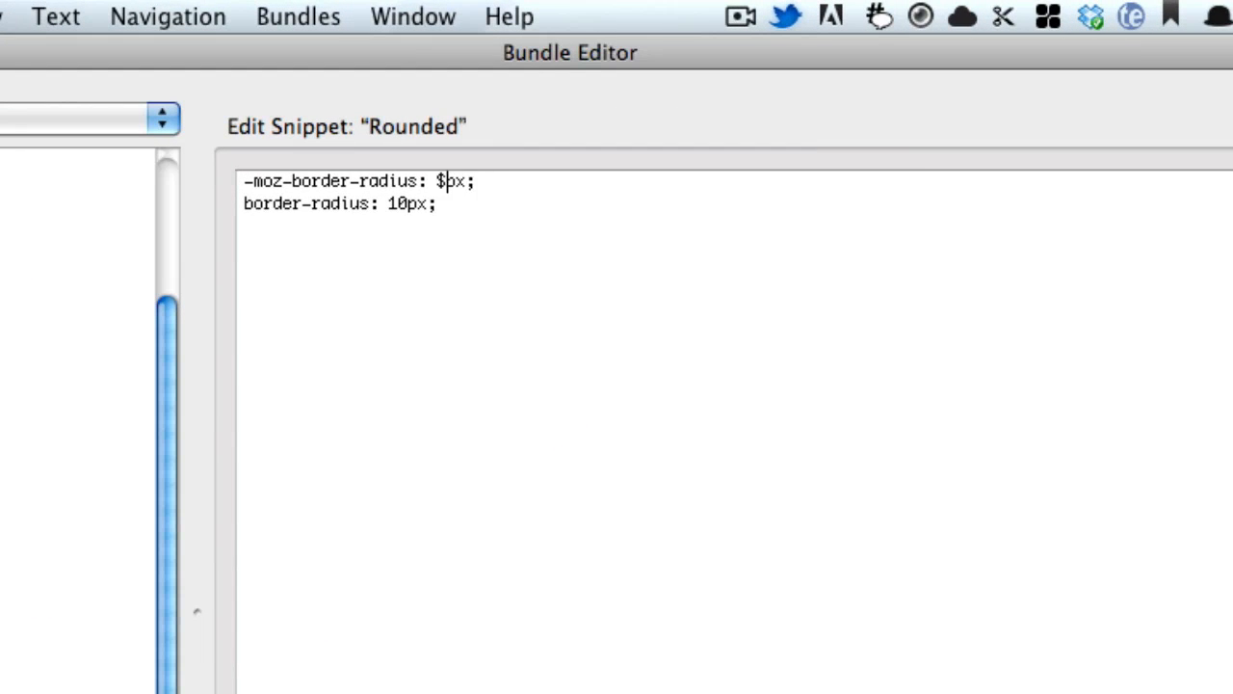
{"action": "type", "text": "{"}
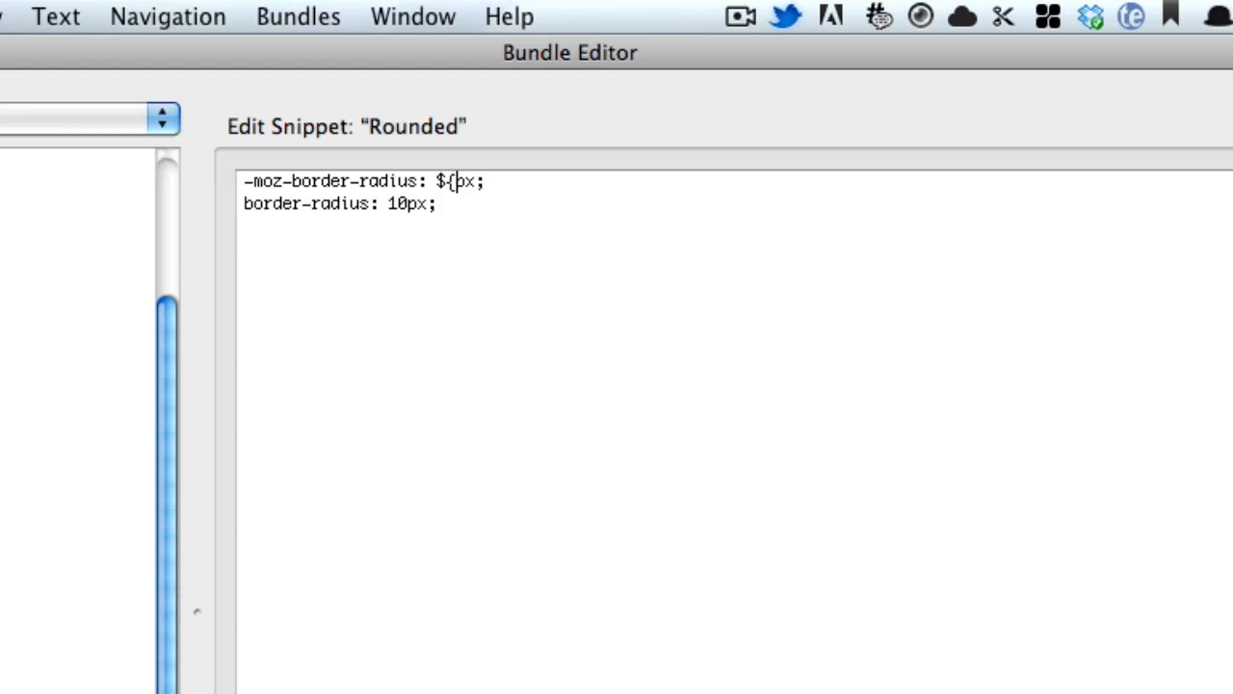
{"action": "type", "text": "1:"}
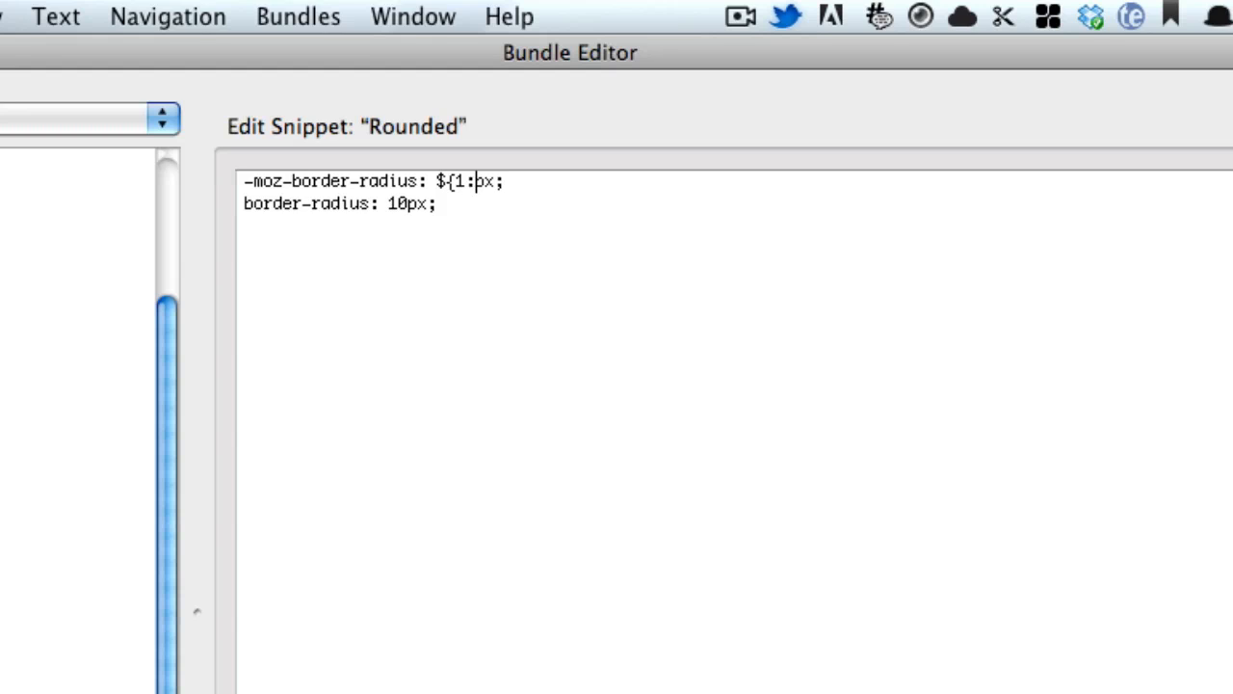
{"action": "type", "text": "10"}
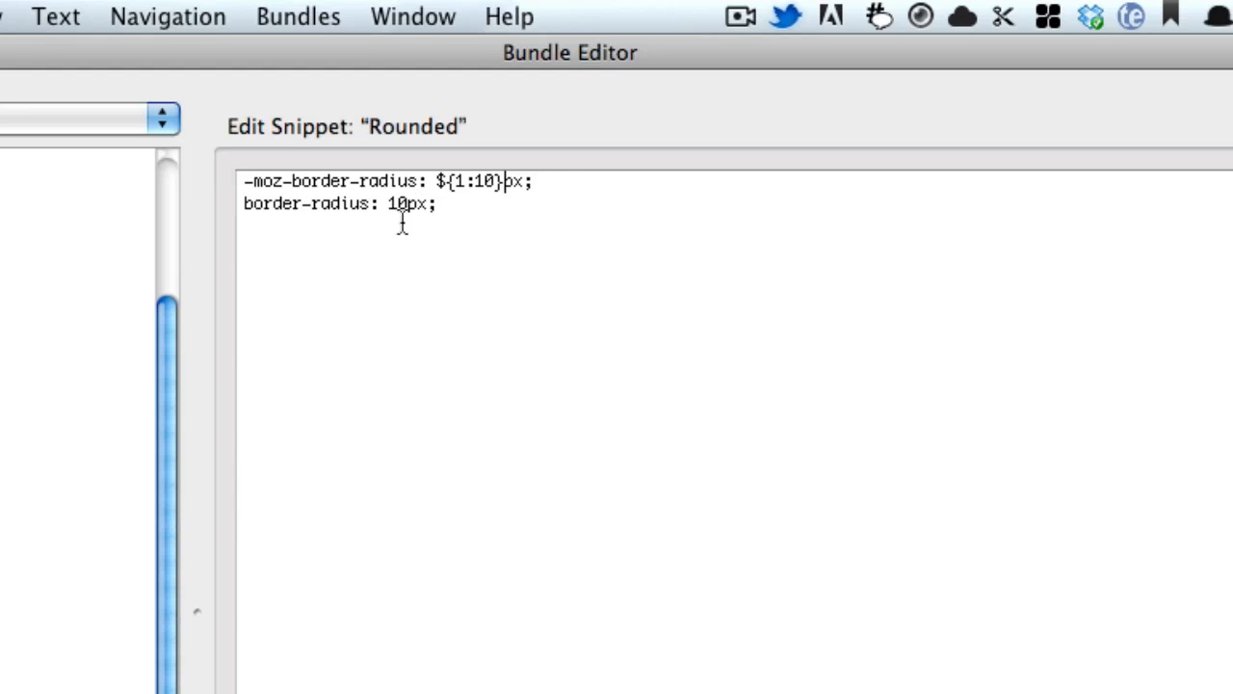
{"action": "mouse_move", "coordinate": [445, 183]}
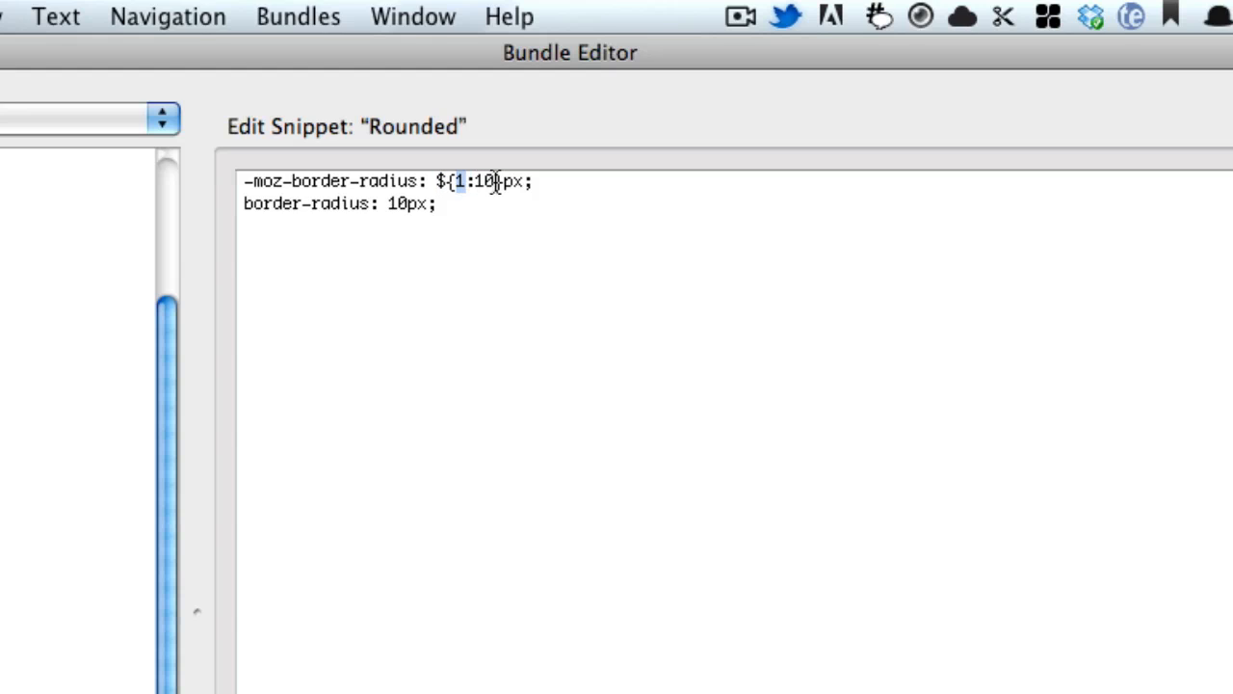
{"action": "double_click", "coordinate": [480, 182]}
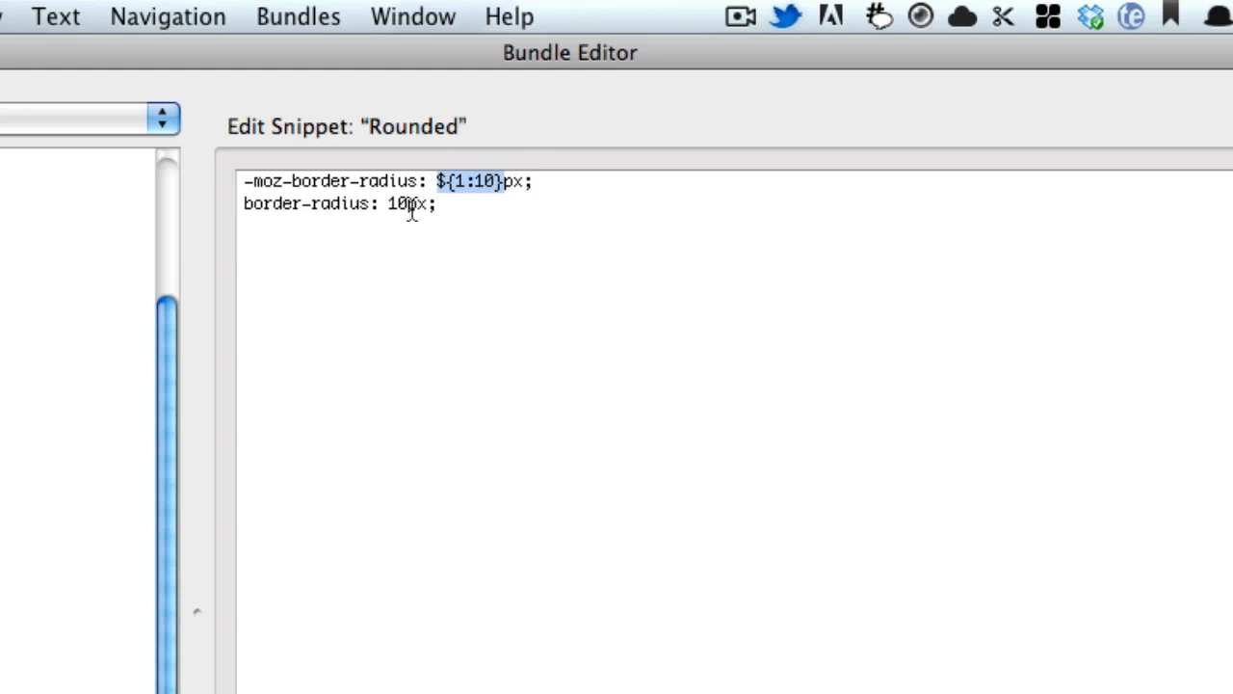
{"action": "type", "text": "$"}
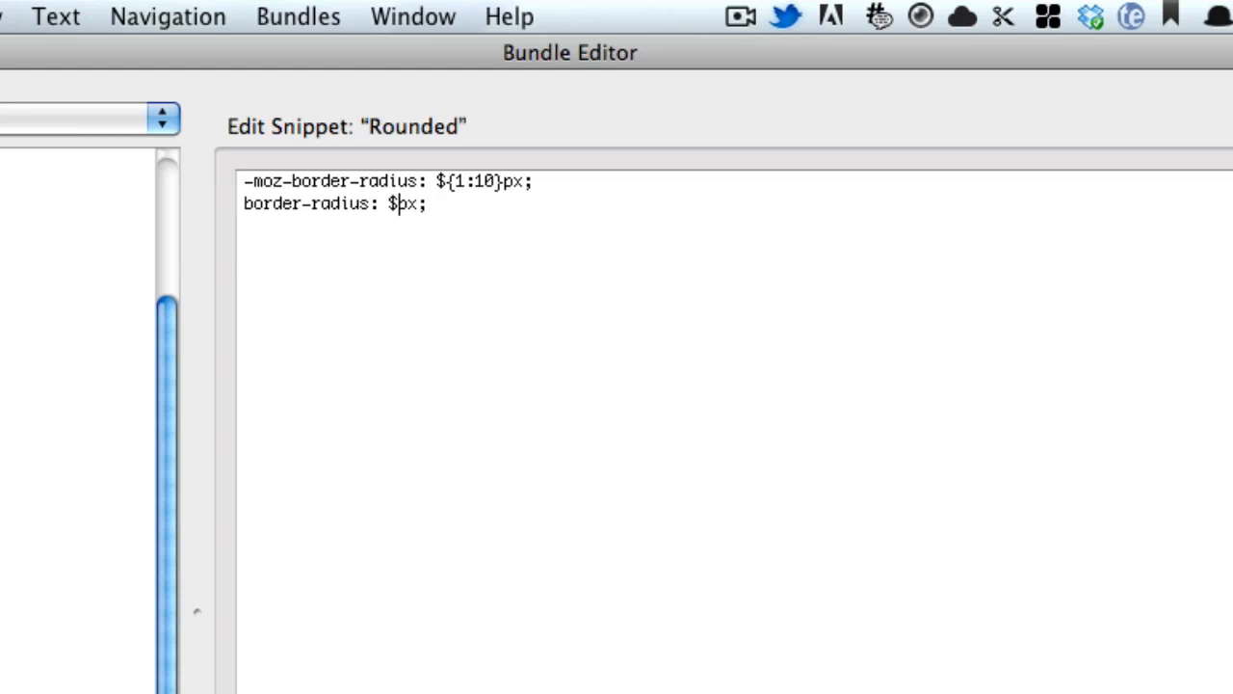
{"action": "type", "text": "1"}
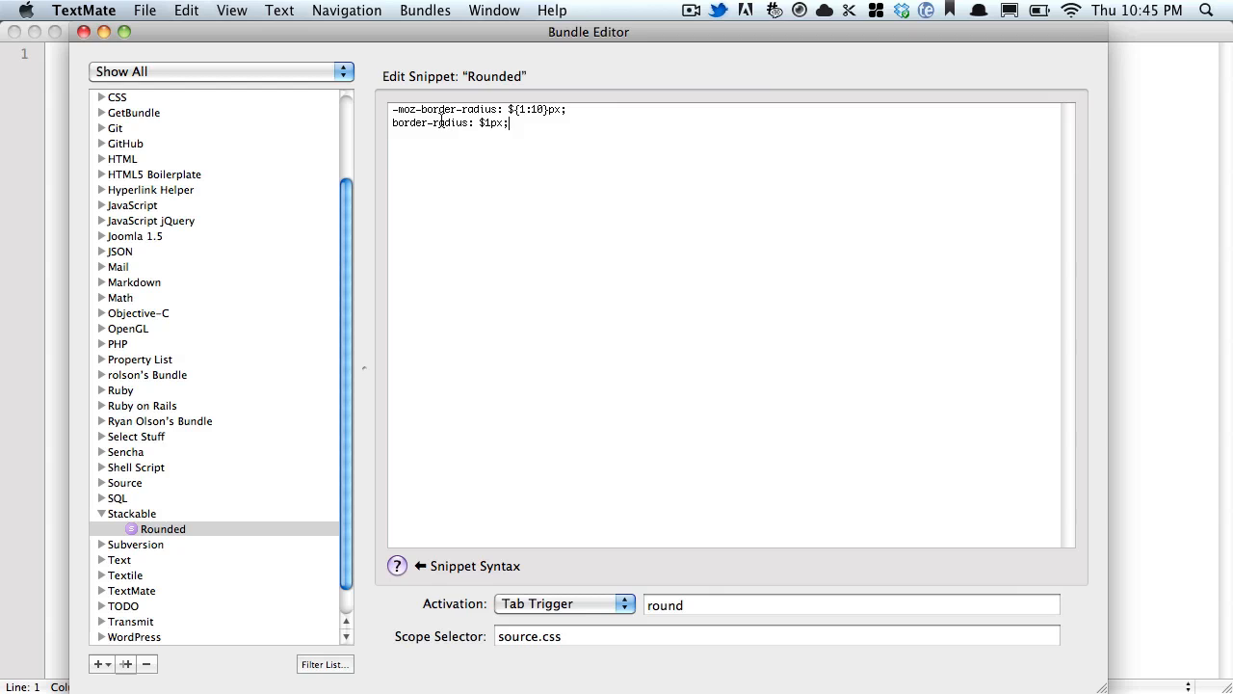
{"action": "mouse_move", "coordinate": [635, 165]}
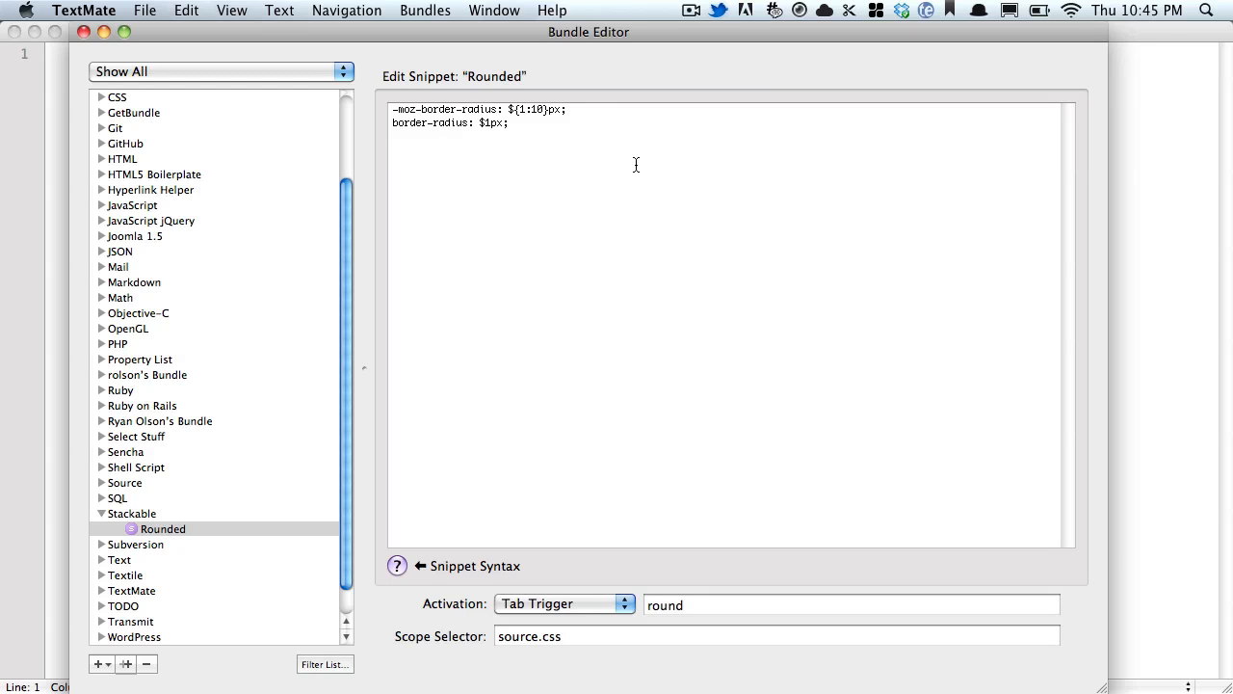
{"action": "mouse_move", "coordinate": [476, 277]}
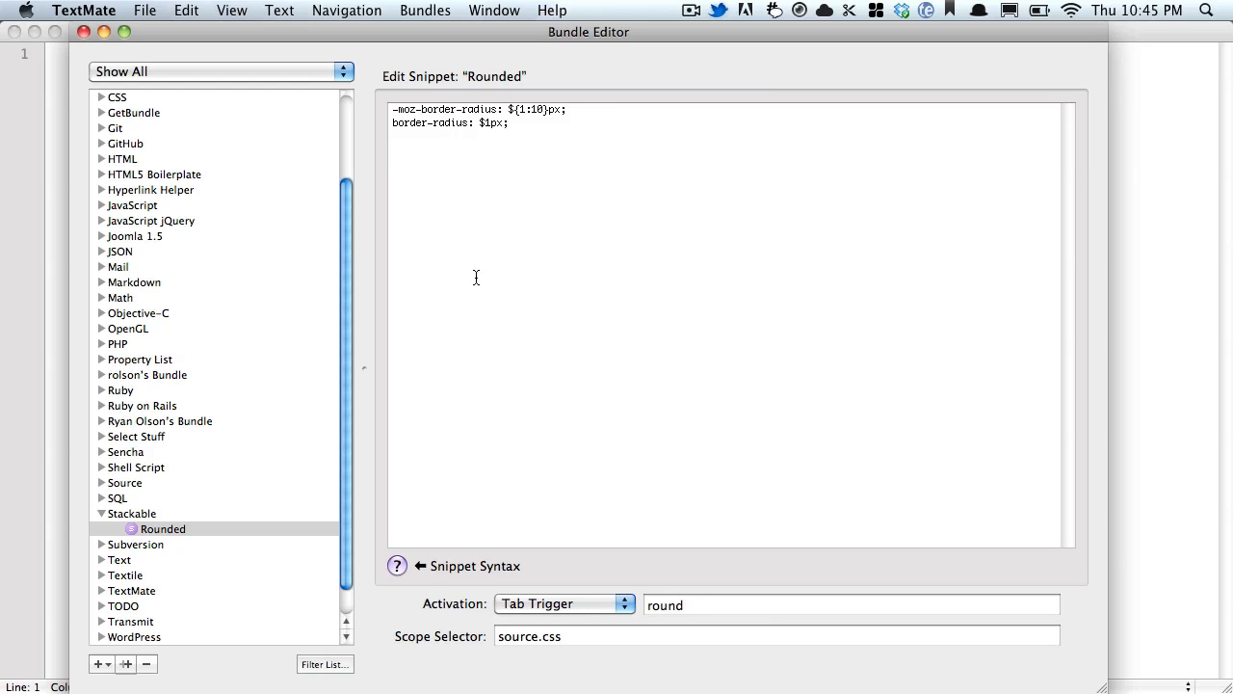
{"action": "mouse_move", "coordinate": [531, 331]}
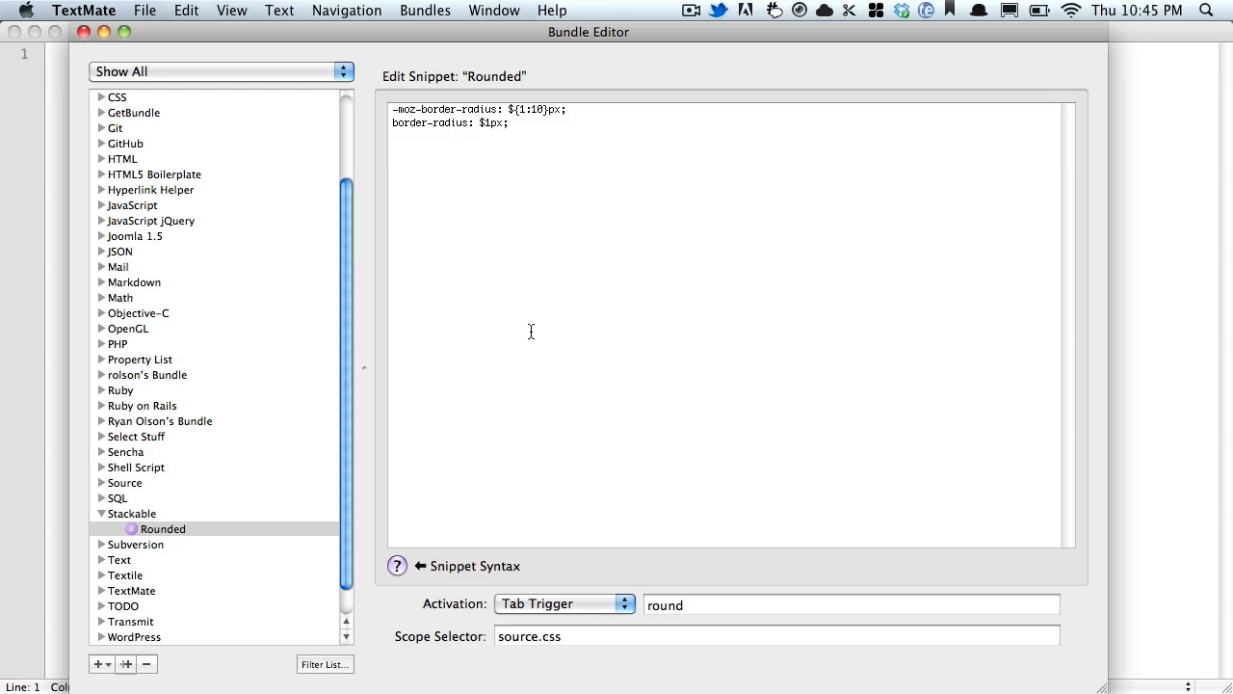
Select the Rounded snippet in Stackable and show the new item type choices
{"action": "left_click", "coordinate": [154, 529]}
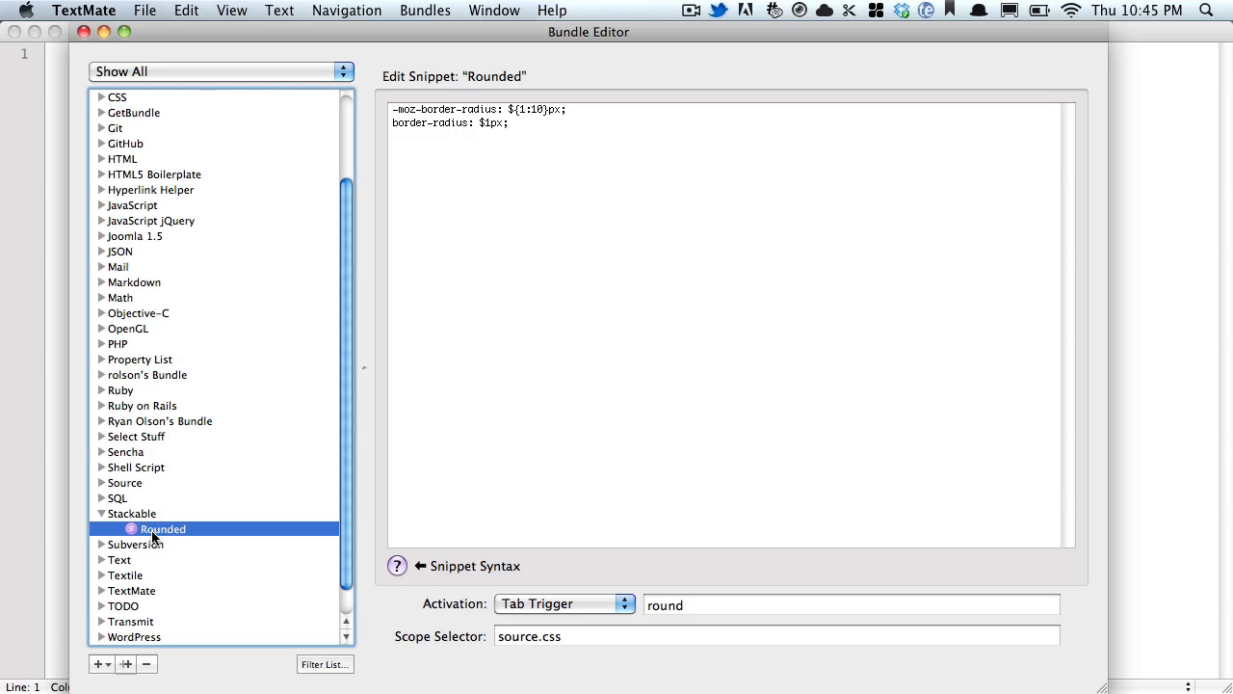
{"action": "left_click", "coordinate": [96, 666]}
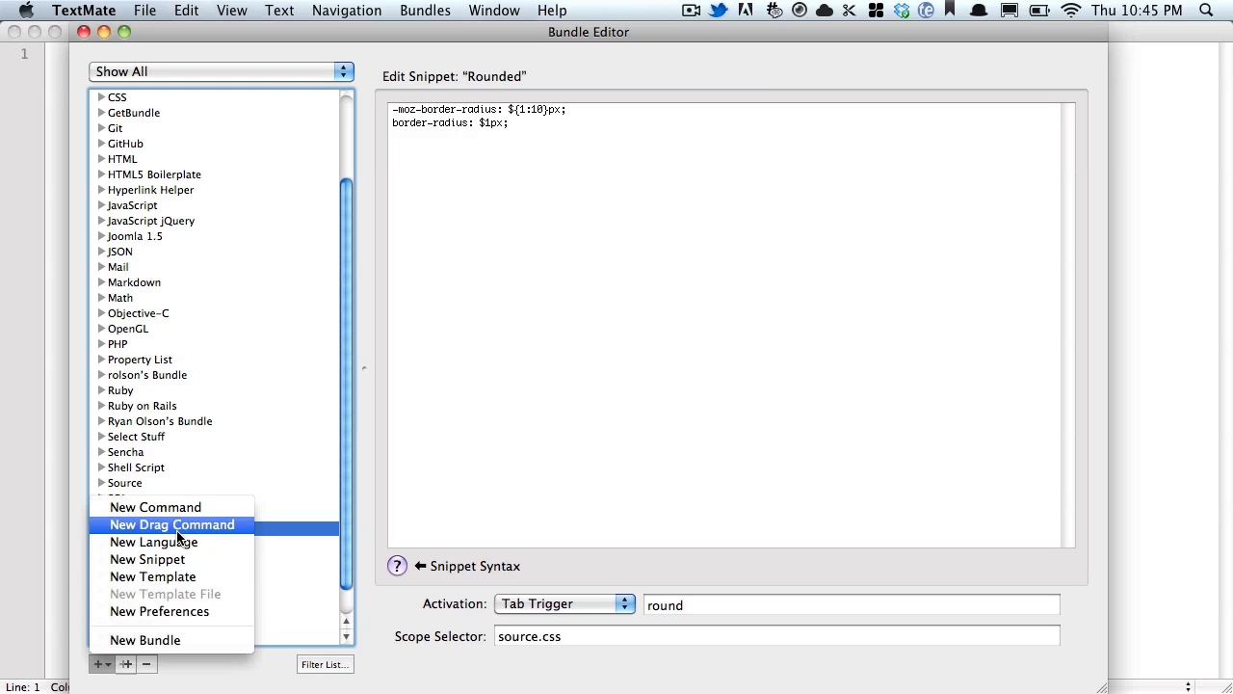
Add snippet 'Round-Top' with shared ${1:10} top-corner radii, scope source.css, trigger 'round'
{"action": "left_click", "coordinate": [146, 559]}
{"action": "type", "text": "Round-Top"}
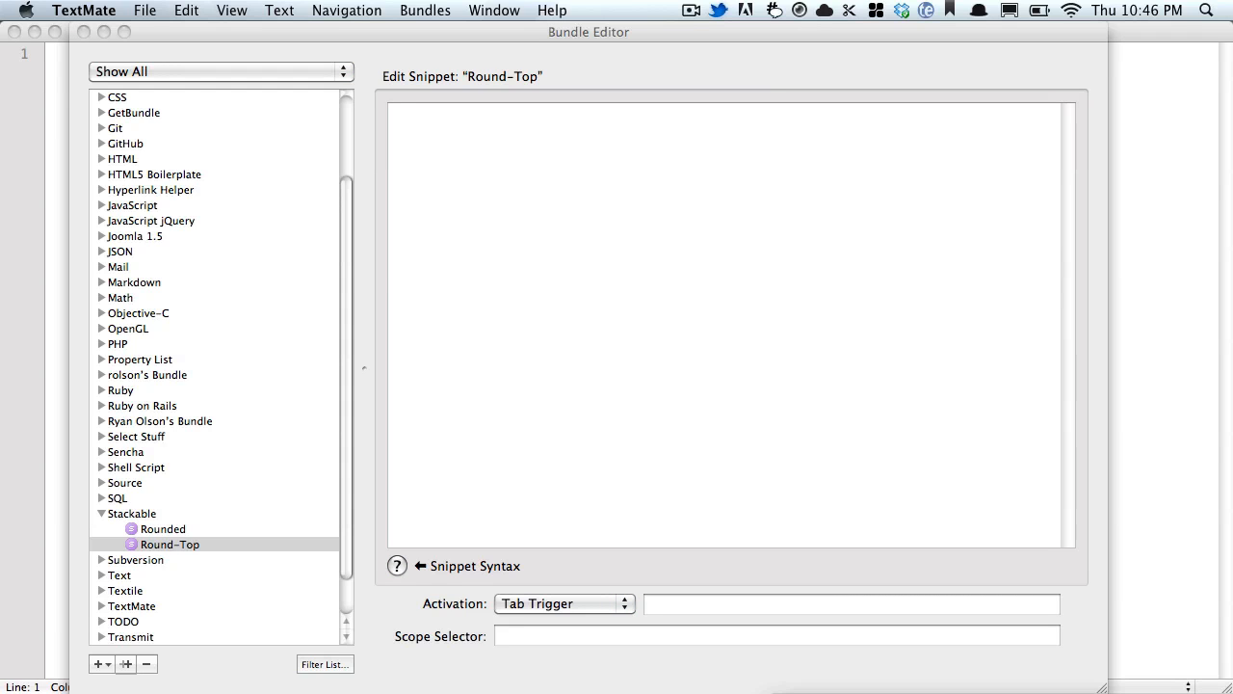
{"action": "mouse_move", "coordinate": [1073, 306]}
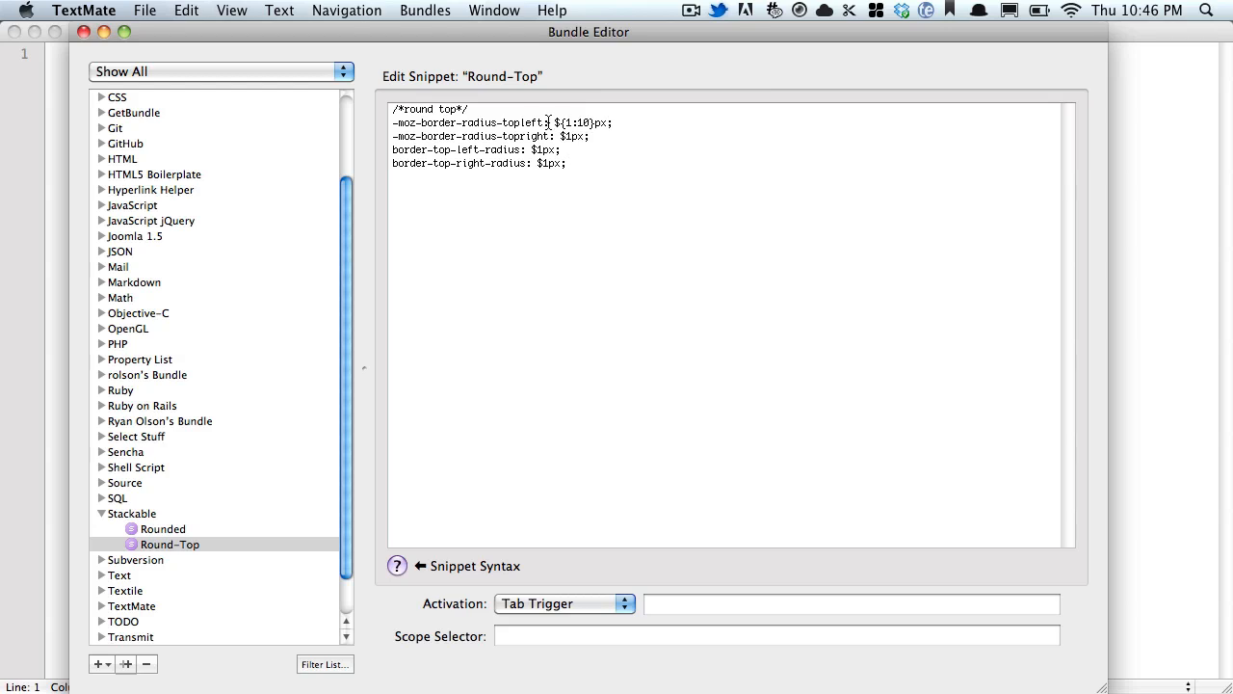
{"action": "double_click", "coordinate": [522, 122]}
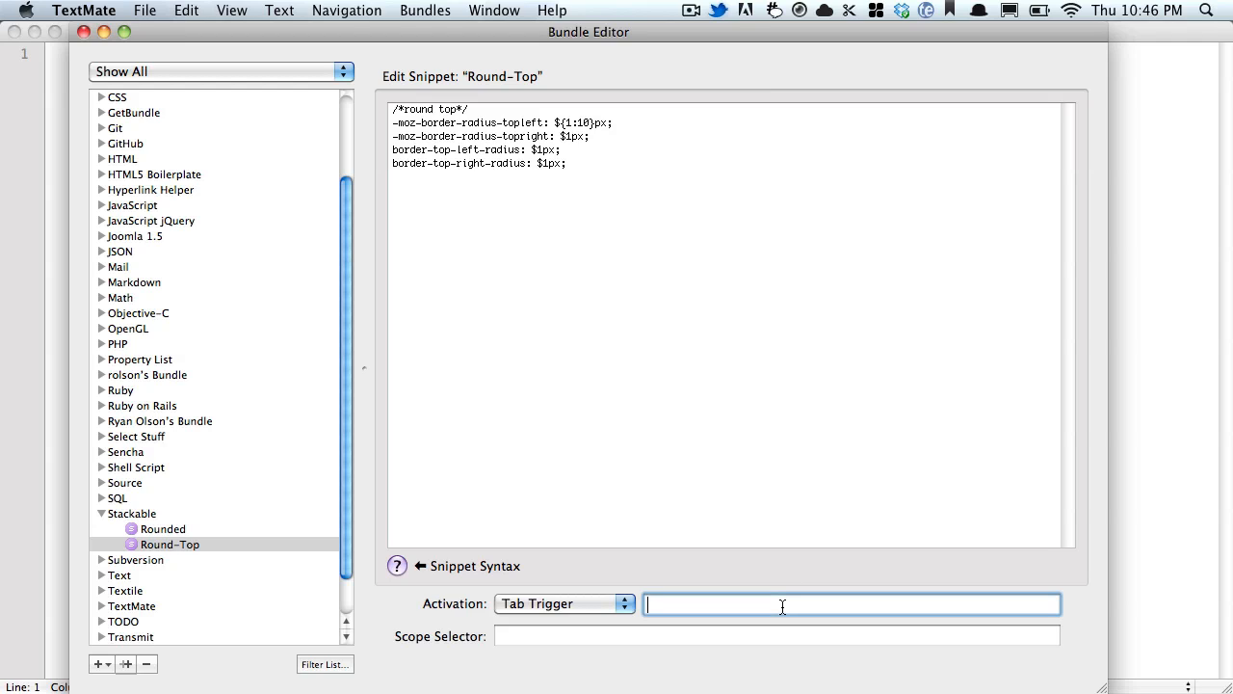
{"action": "type", "text": "source.css"}
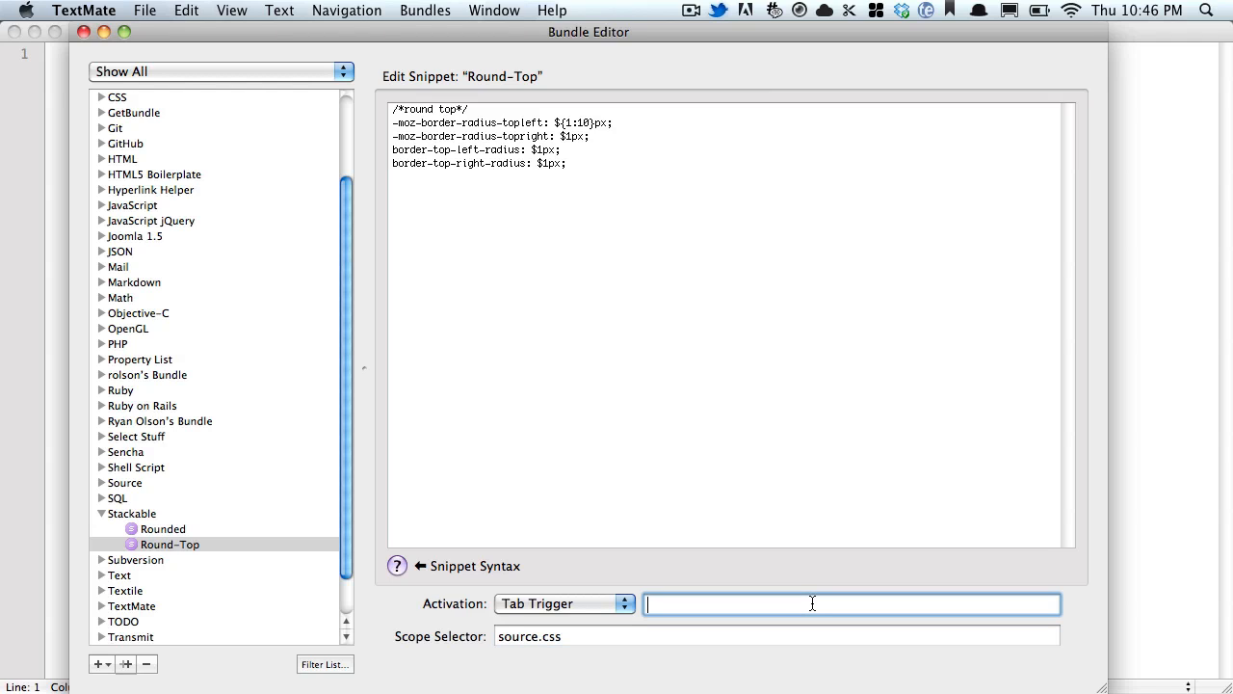
{"action": "type", "text": "rou"}
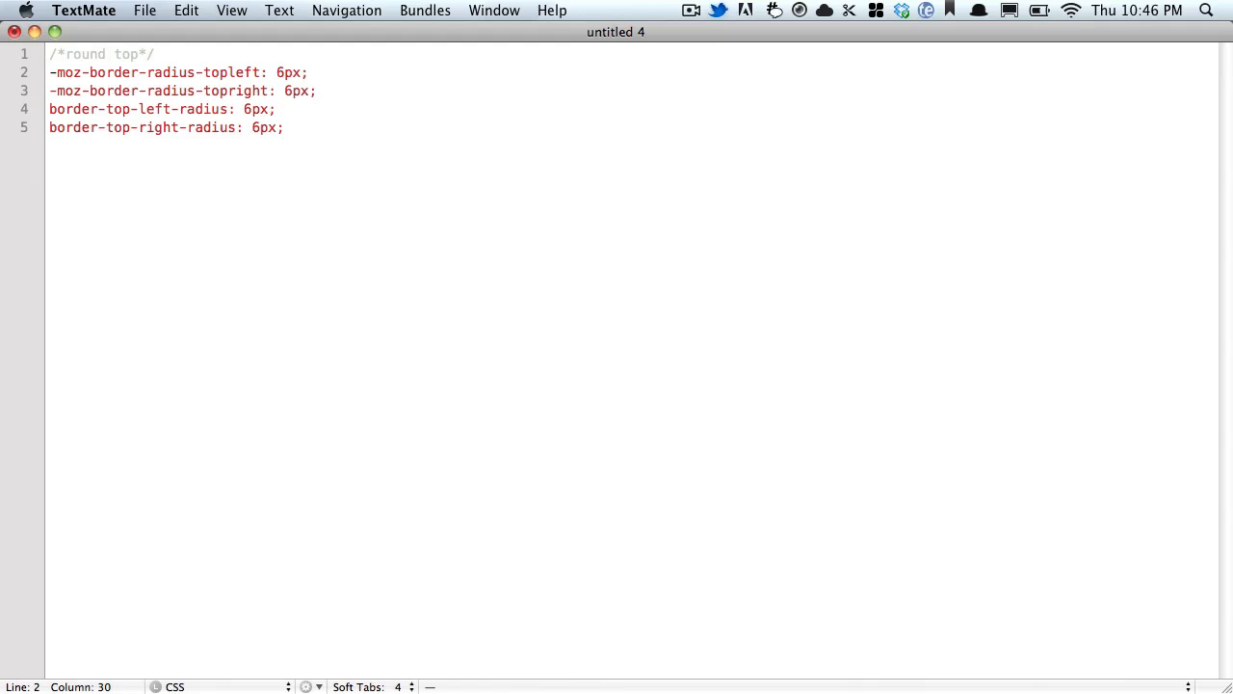
Expand Round-Top in the CSS document with 6px top radii
{"action": "key", "text": "Cmd+A"}
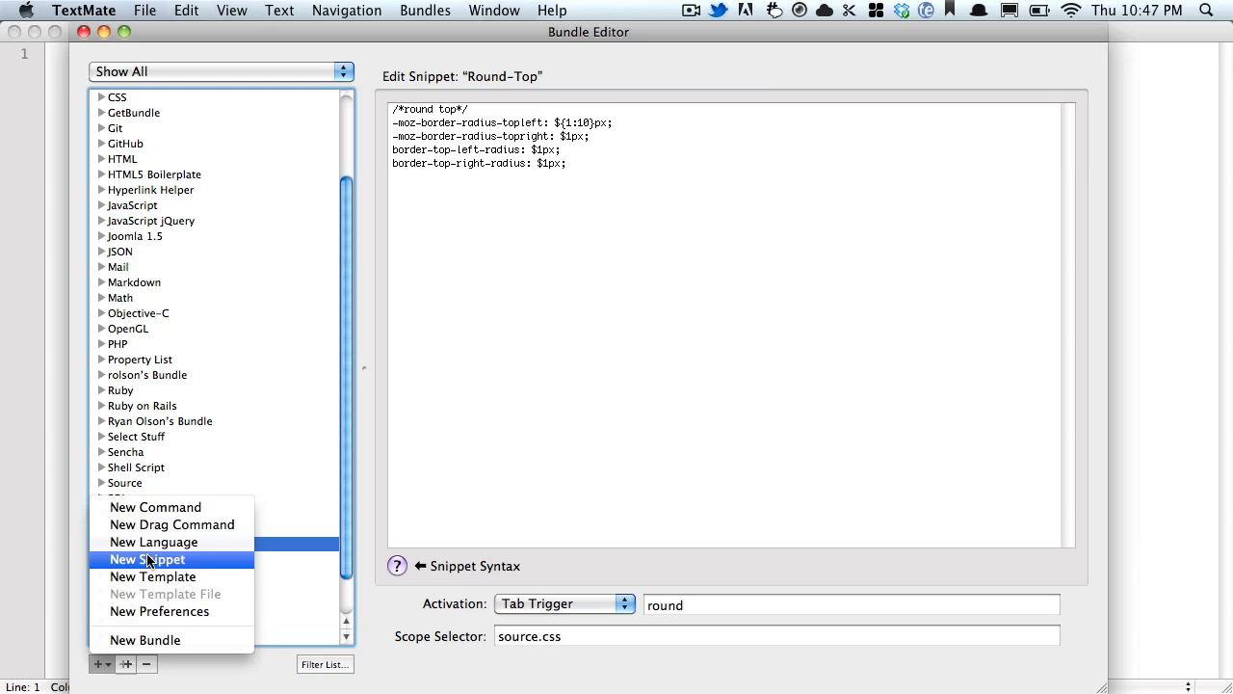
Add snippet 'Round-Bottom' with a '/*round bottom*/' body, scope source.css, trigger 'round'
{"action": "left_click", "coordinate": [146, 559]}
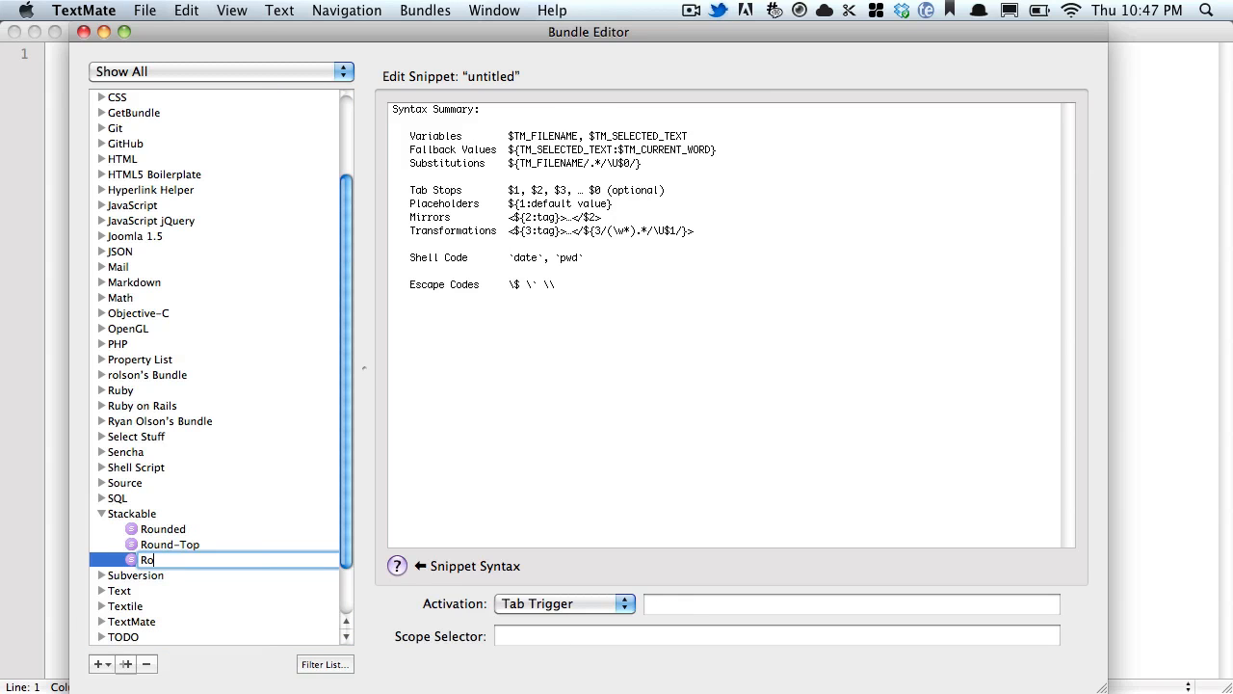
{"action": "type", "text": "ub"}
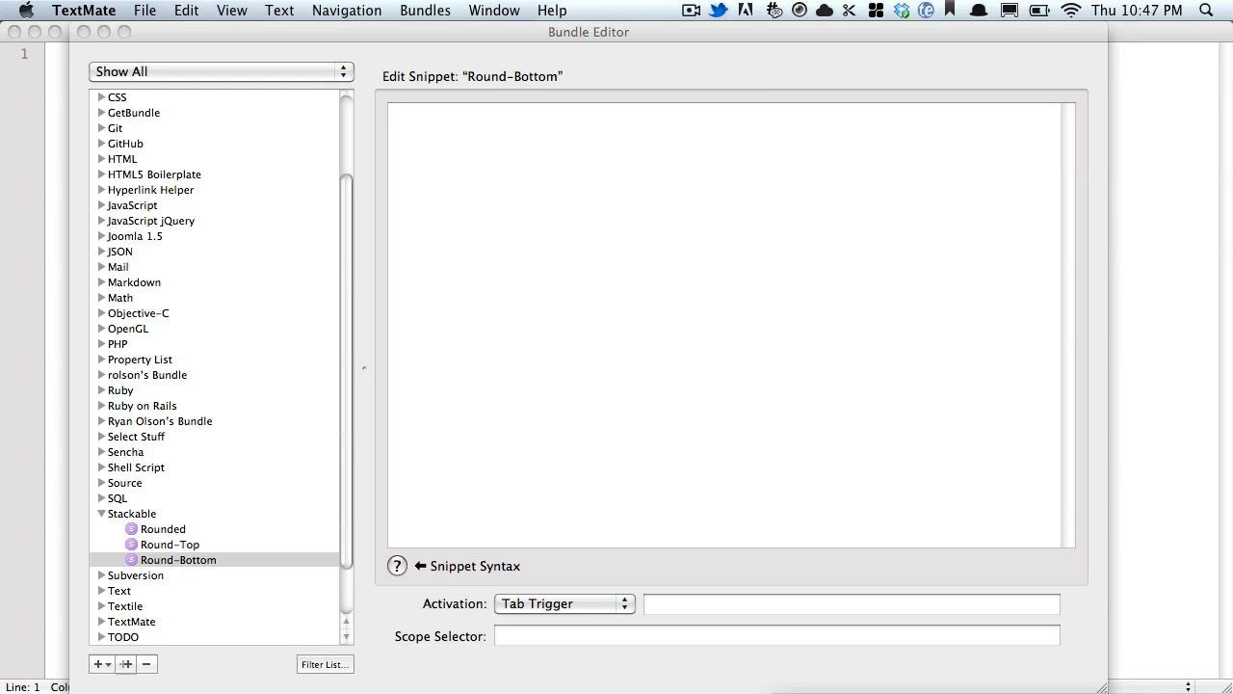
{"action": "type", "text": "/*round bottom*/"}
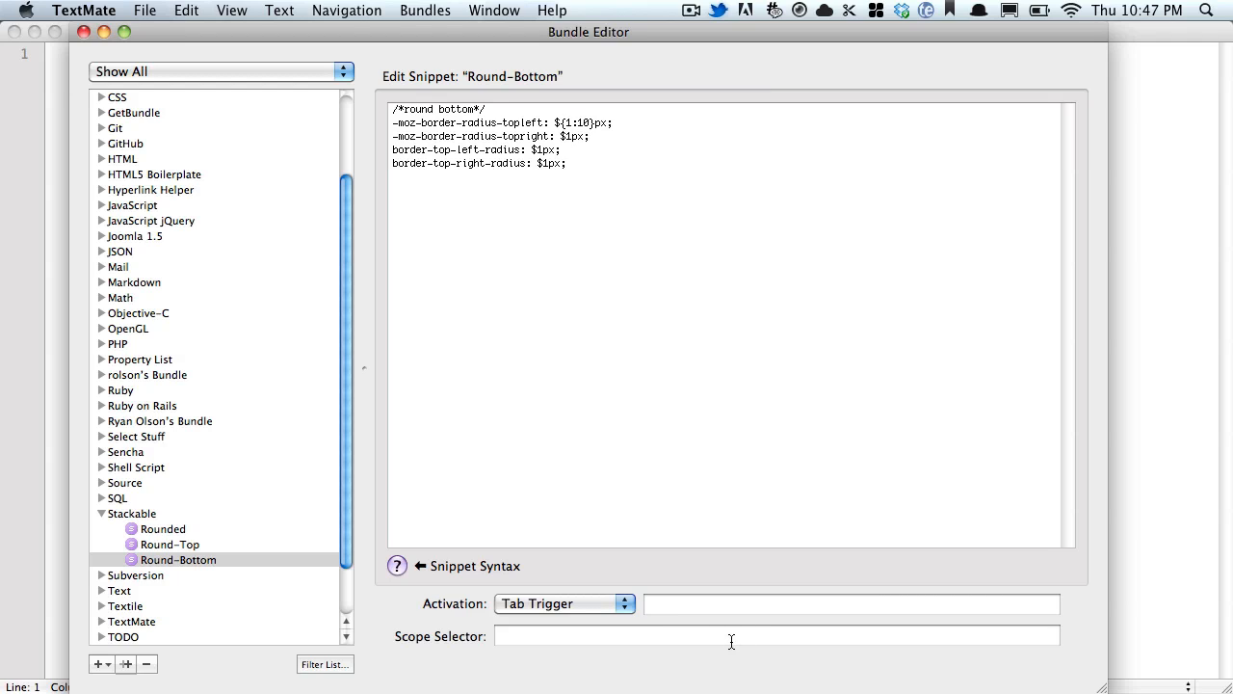
{"action": "type", "text": "source.css"}
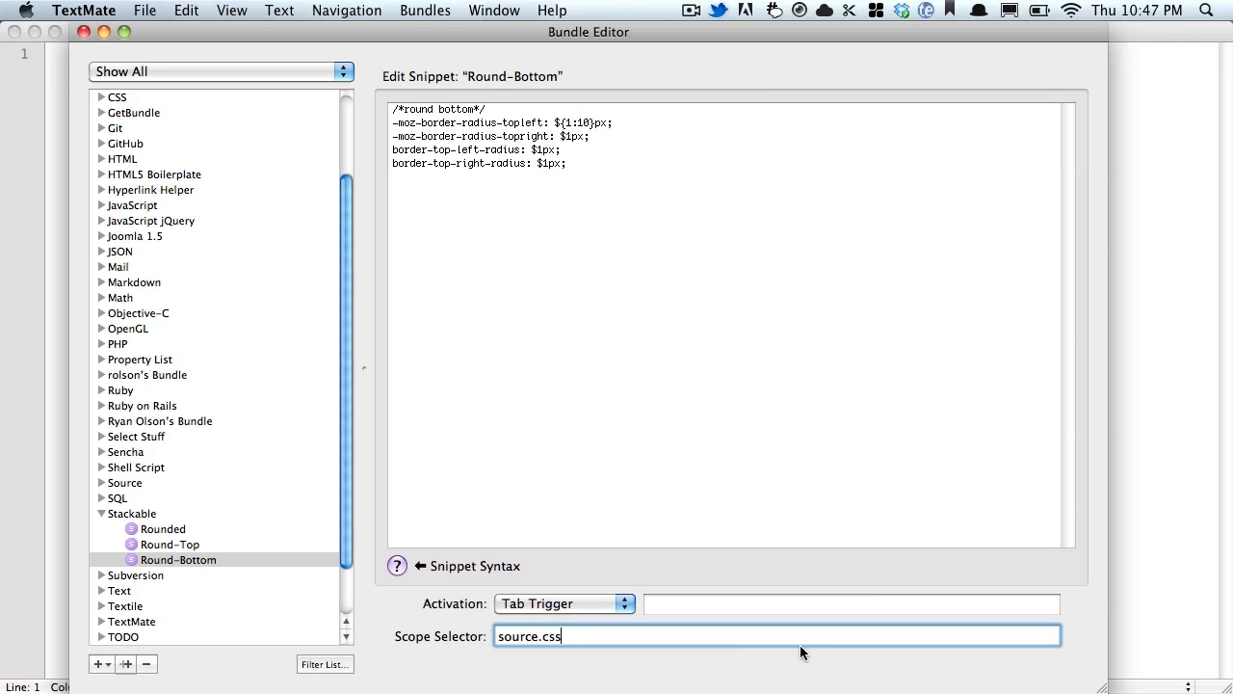
{"action": "type", "text": "round"}
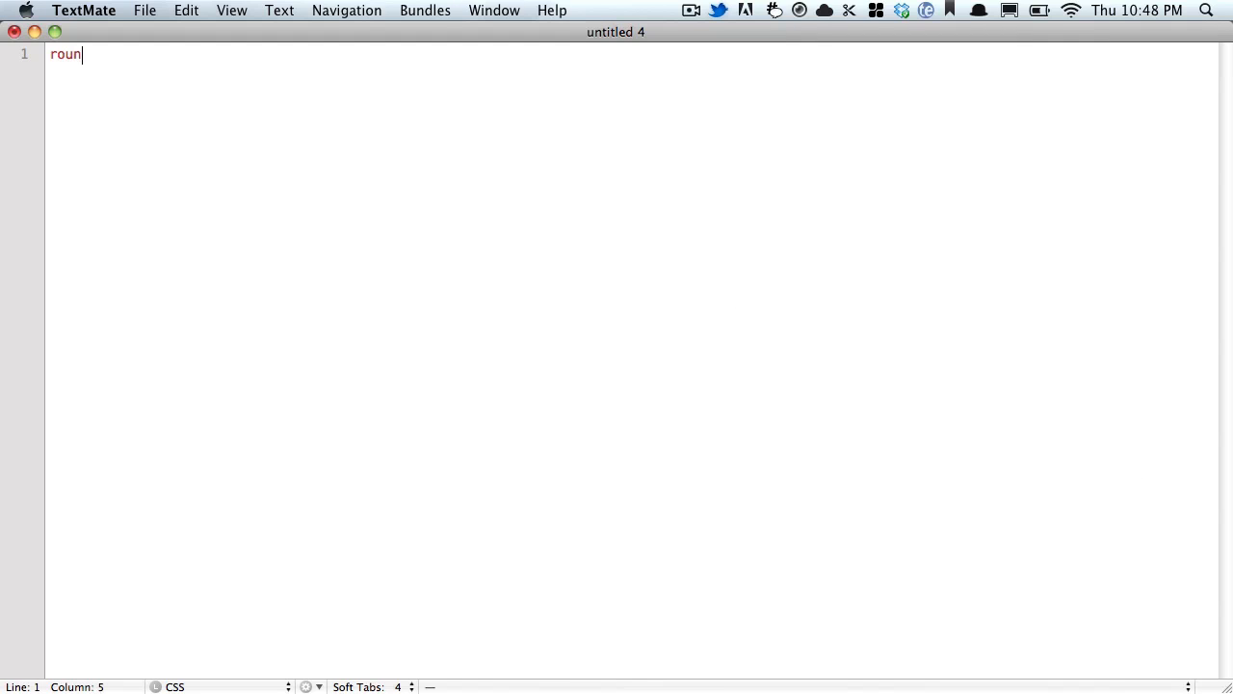
Pick Round-Bottom from the 'round' trigger menu and accept the 6px radius value
{"action": "type", "text": "d"}
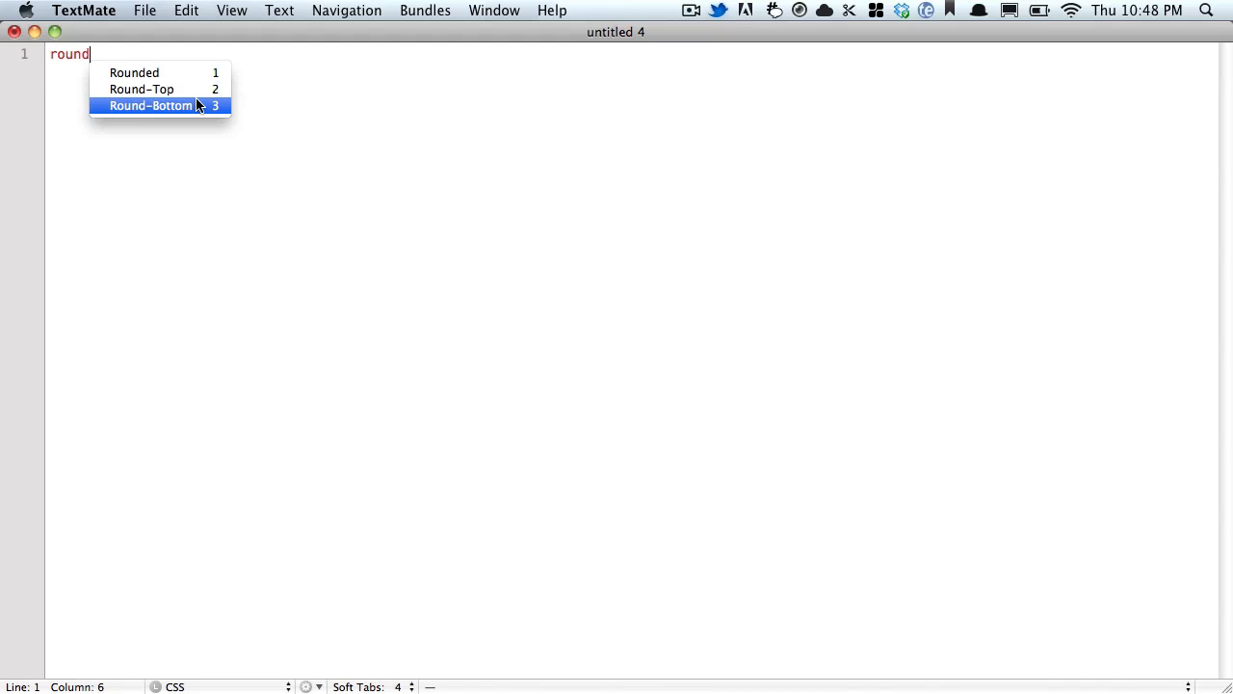
{"action": "left_click", "coordinate": [162, 105]}
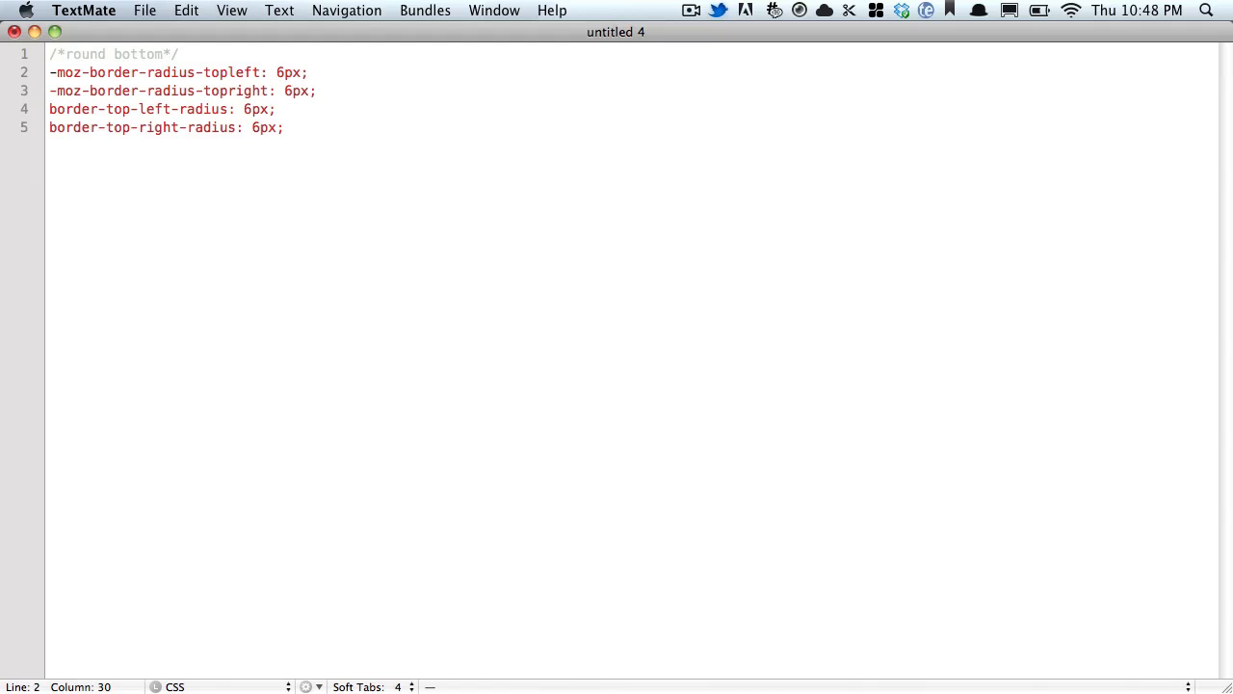
{"action": "key", "text": "cmd+a"}
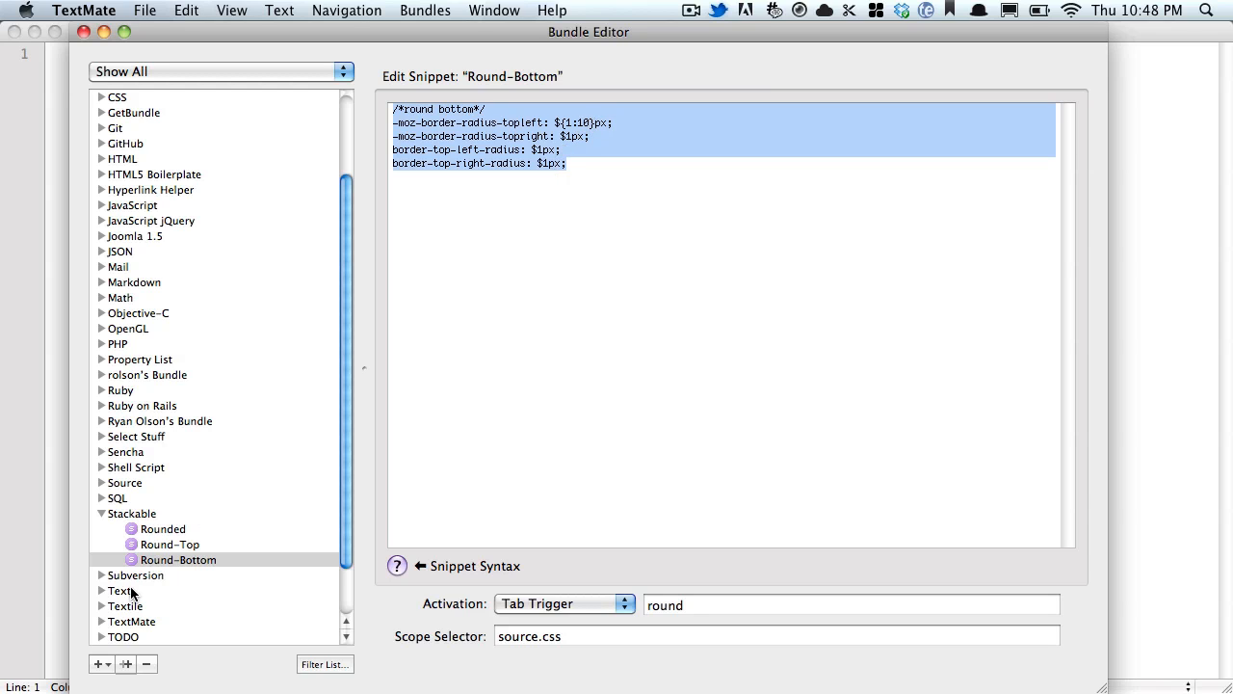
Create a new snippet in the Stackable bundle
{"action": "left_click", "coordinate": [177, 559]}
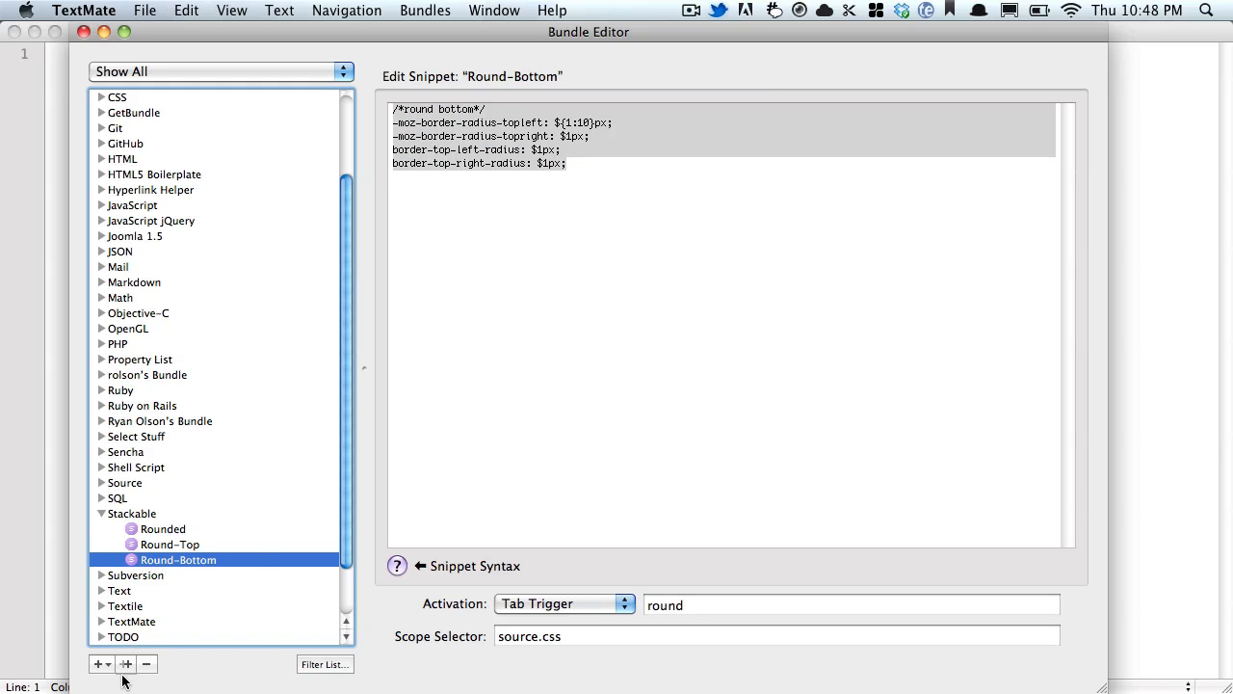
{"action": "left_click", "coordinate": [97, 657]}
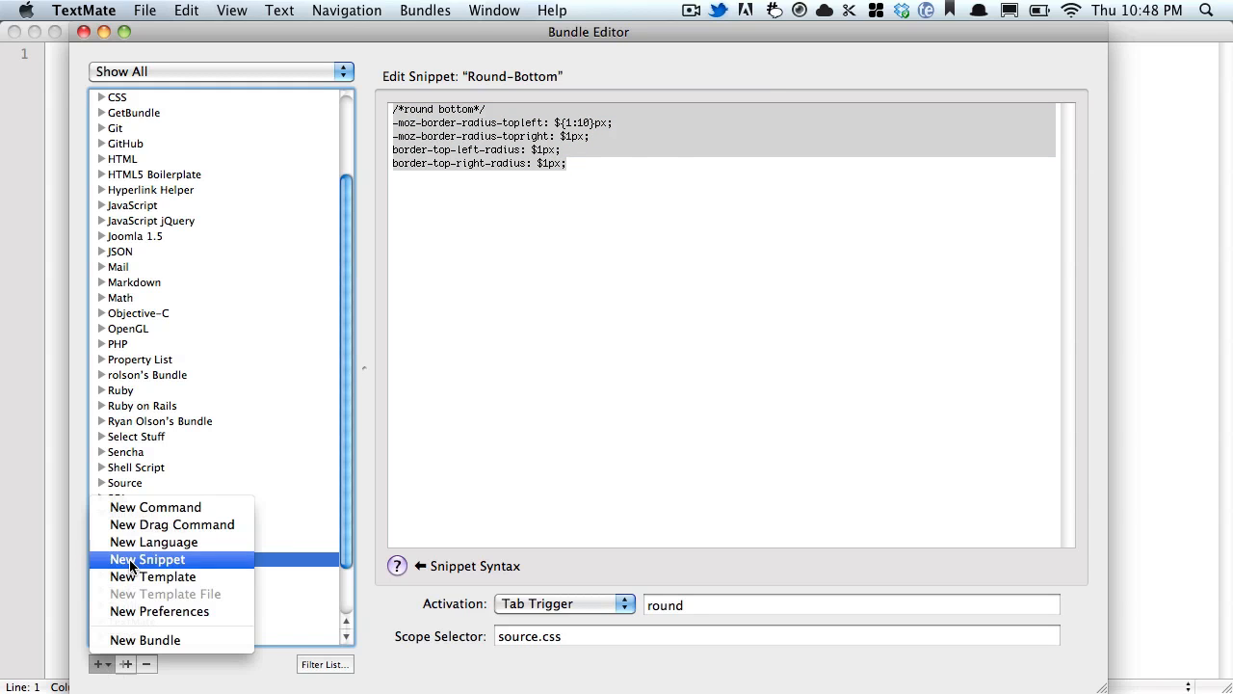
{"action": "left_click", "coordinate": [146, 559]}
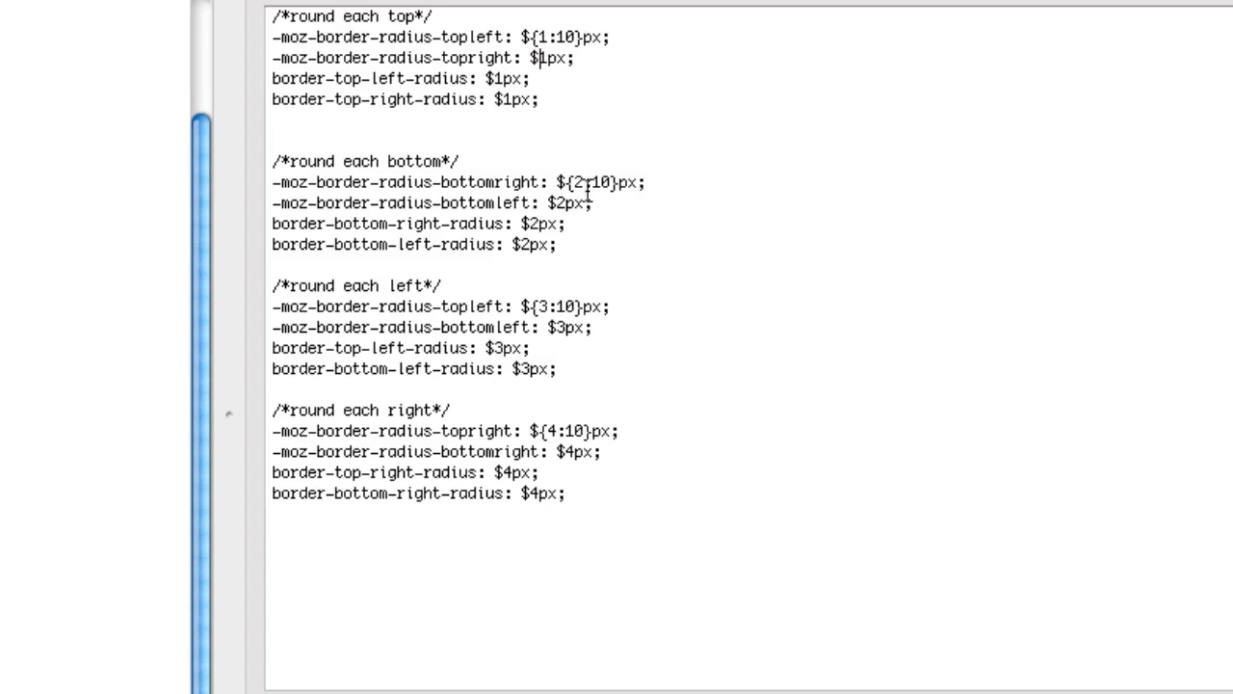
Renumber the top and left section tab stops so each group has its own placeholder, 1 to 4
{"action": "double_click", "coordinate": [580, 184]}
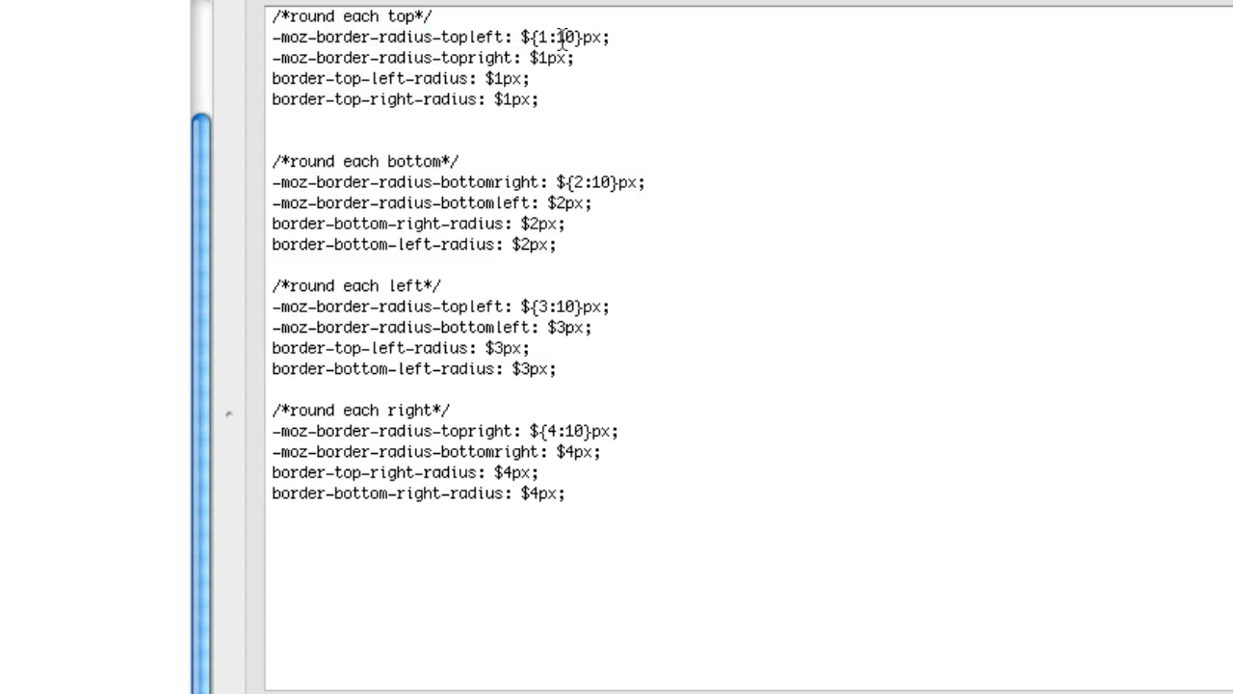
{"action": "mouse_move", "coordinate": [507, 110]}
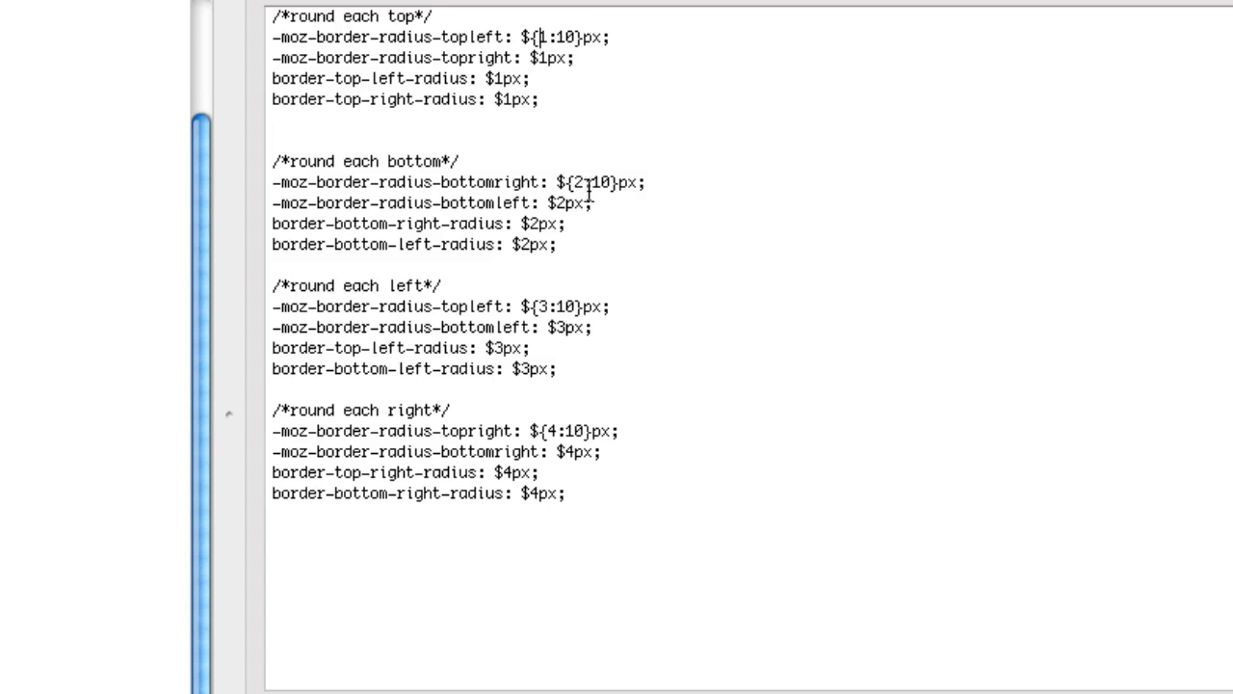
{"action": "mouse_move", "coordinate": [601, 139]}
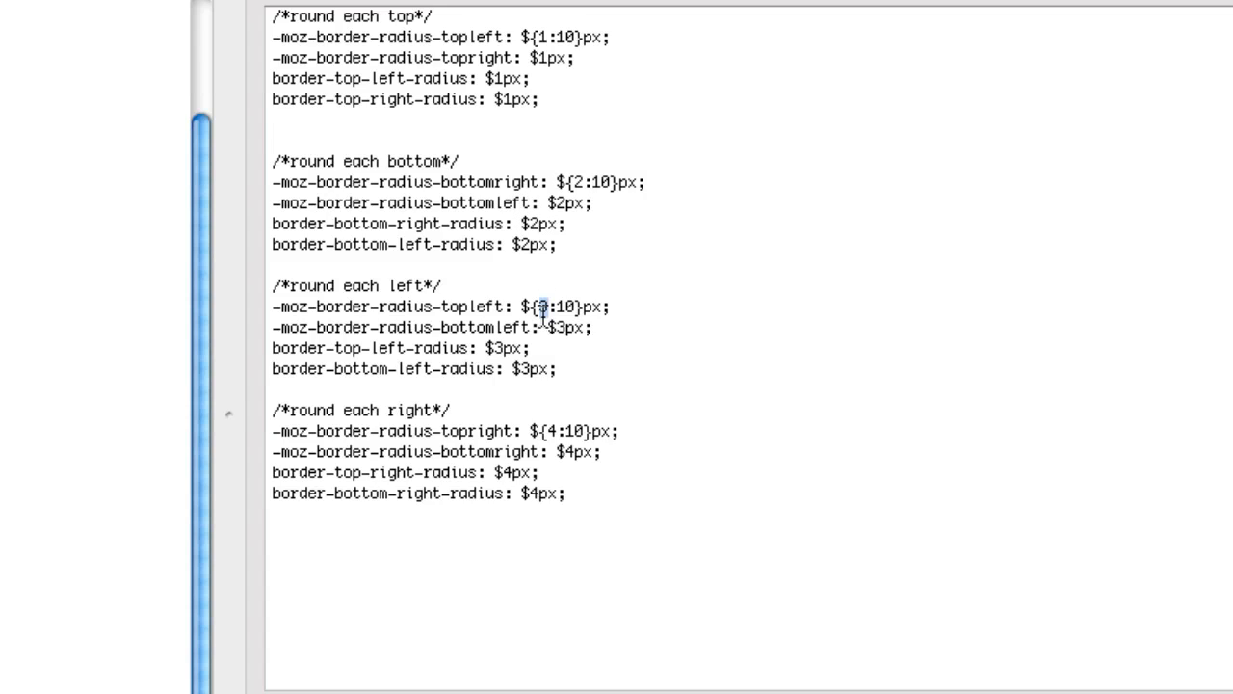
{"action": "double_click", "coordinate": [547, 306]}
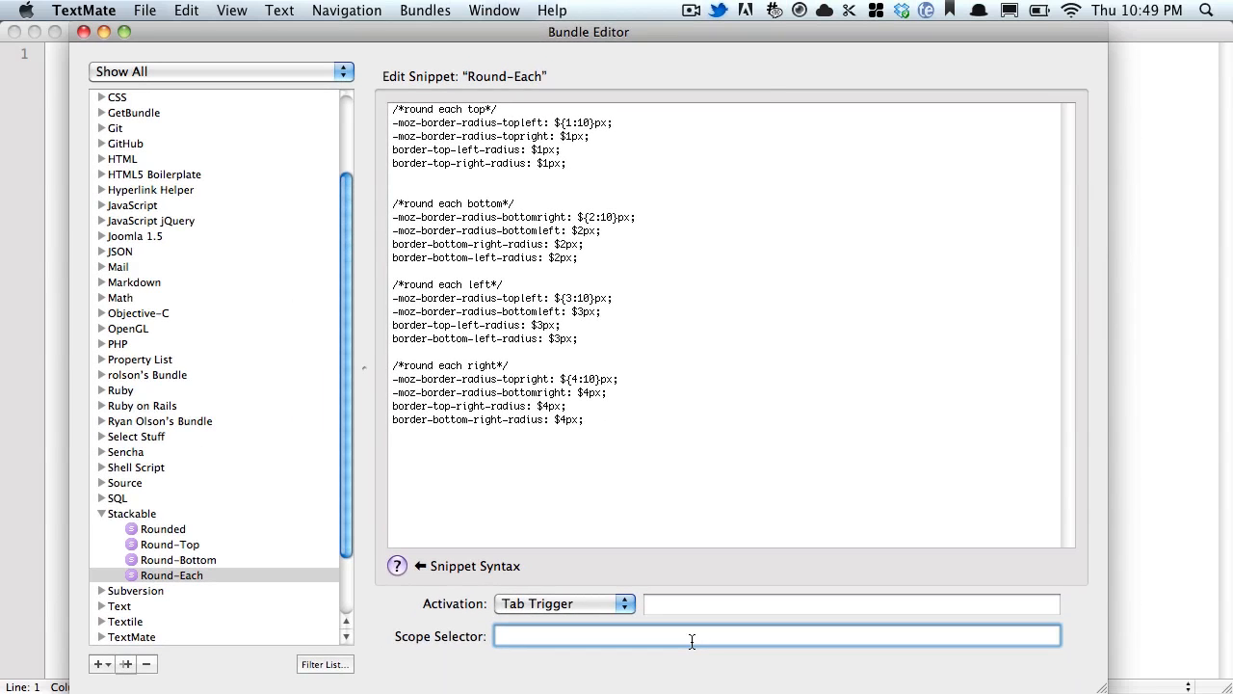
Set the Round-Each scope to source.css and its tab trigger to 'round'
{"action": "type", "text": "source.css"}
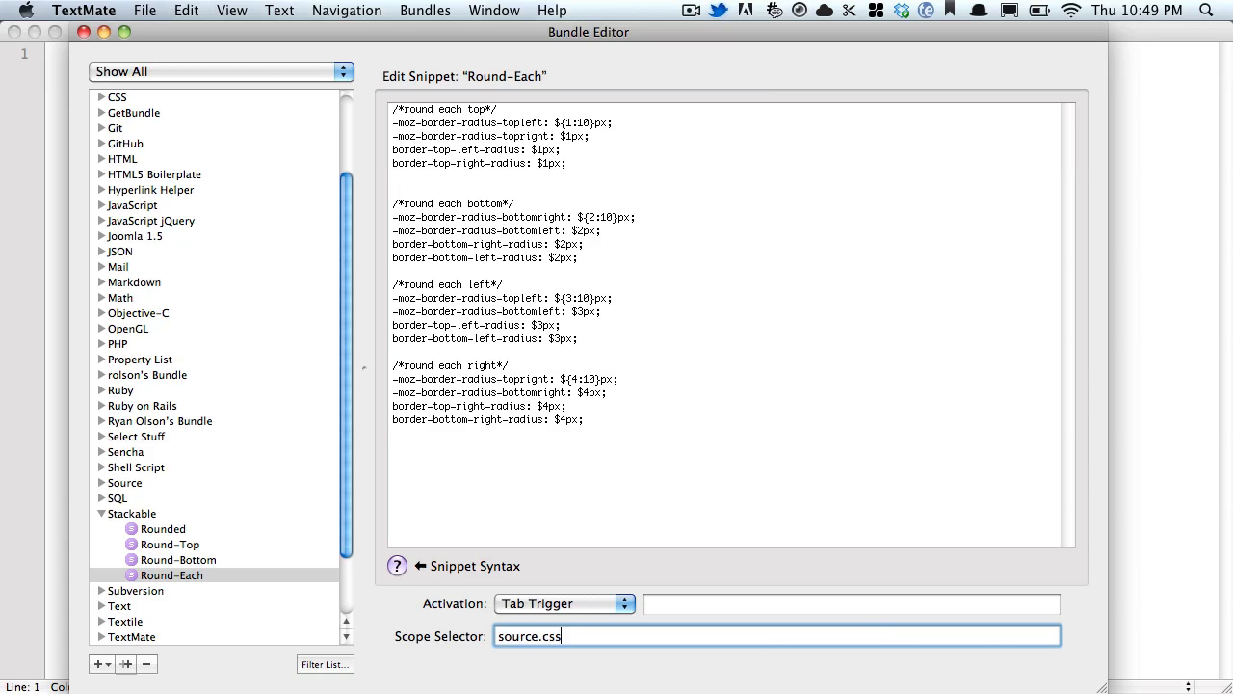
{"action": "left_click", "coordinate": [851, 603]}
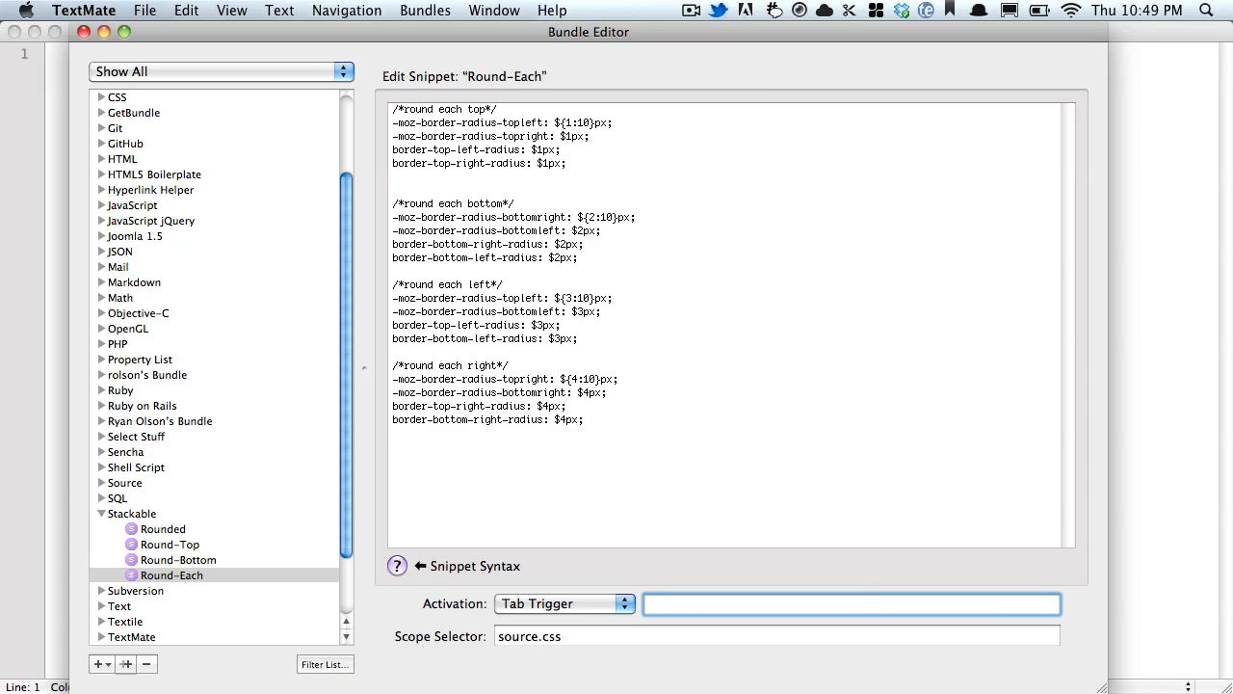
{"action": "type", "text": "round"}
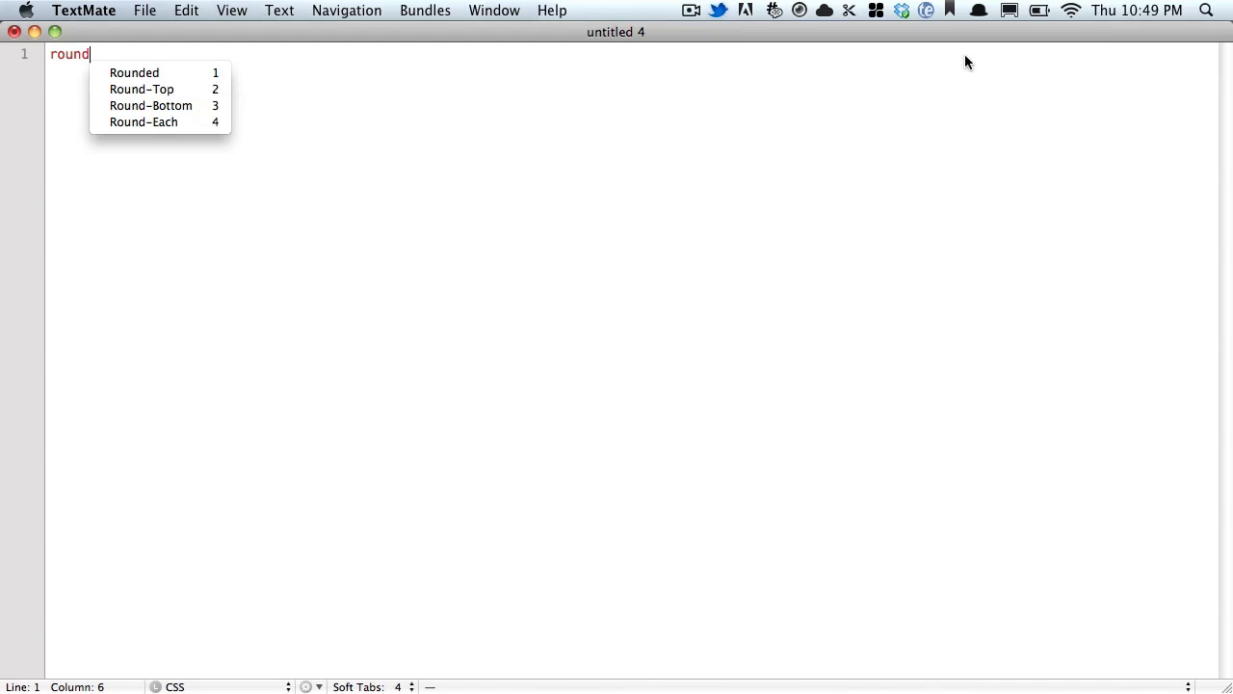
{"action": "mouse_move", "coordinate": [220, 124]}
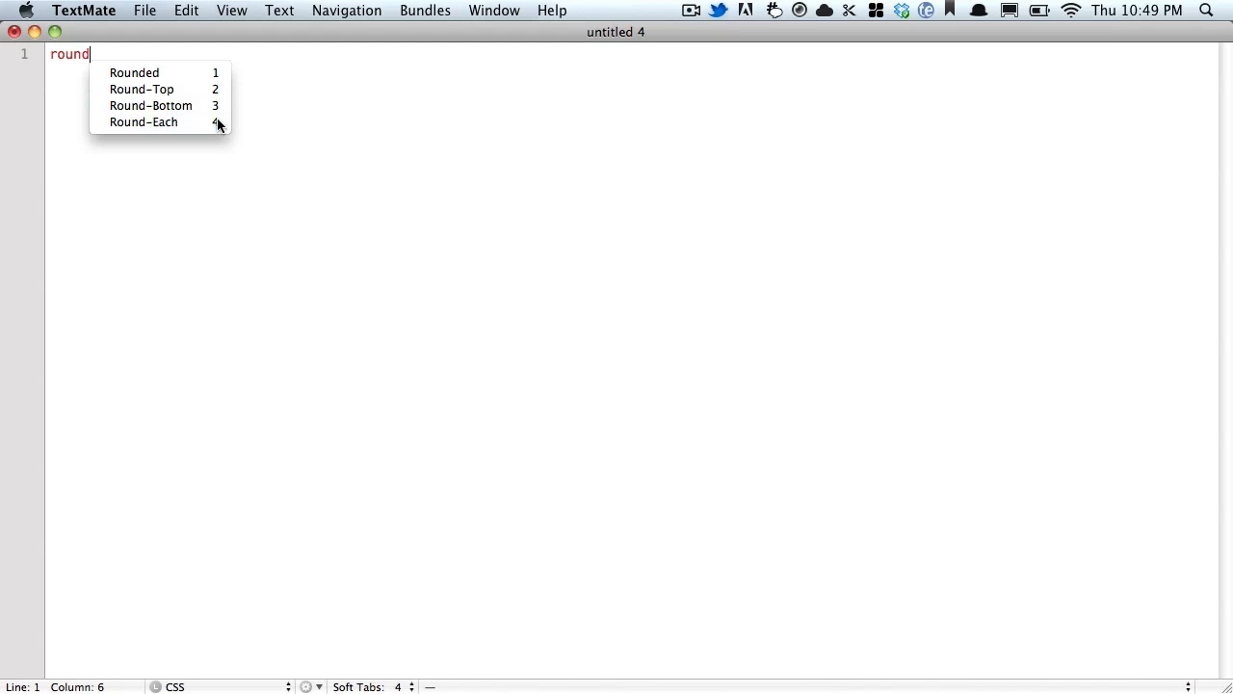
Insert Round-Each in the CSS document and set the right radius to 747px
{"action": "left_click", "coordinate": [144, 122]}
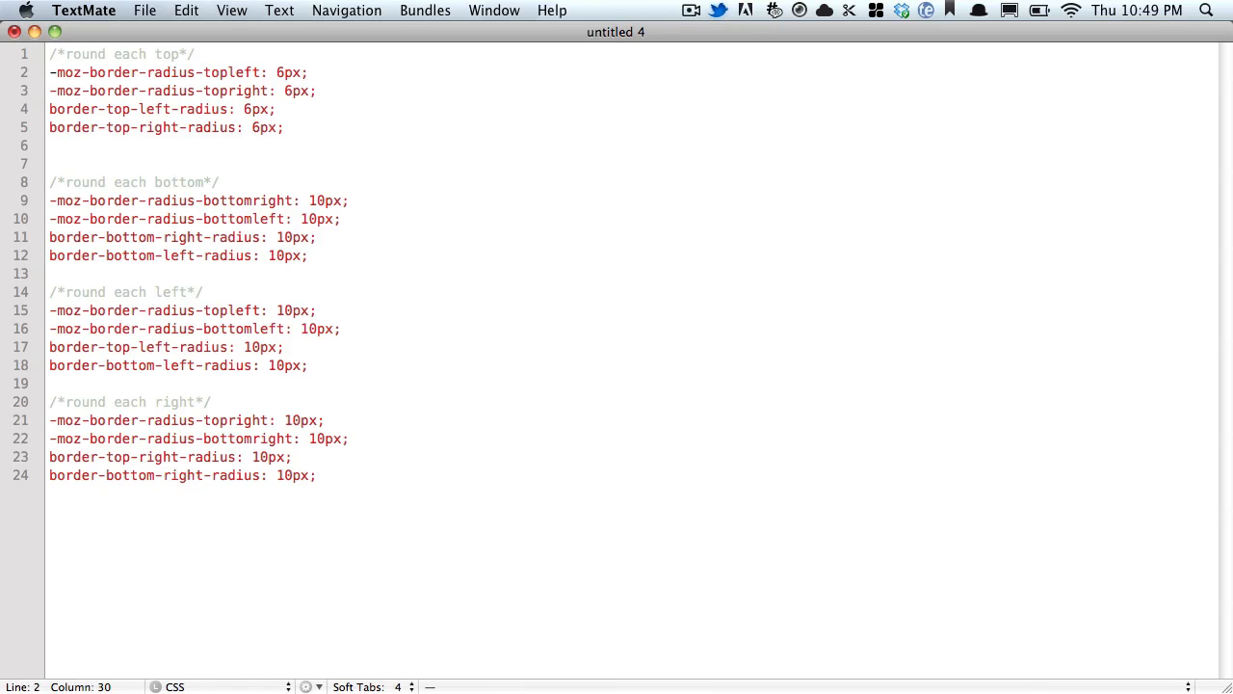
{"action": "double_click", "coordinate": [318, 201]}
{"action": "type", "text": "9"}
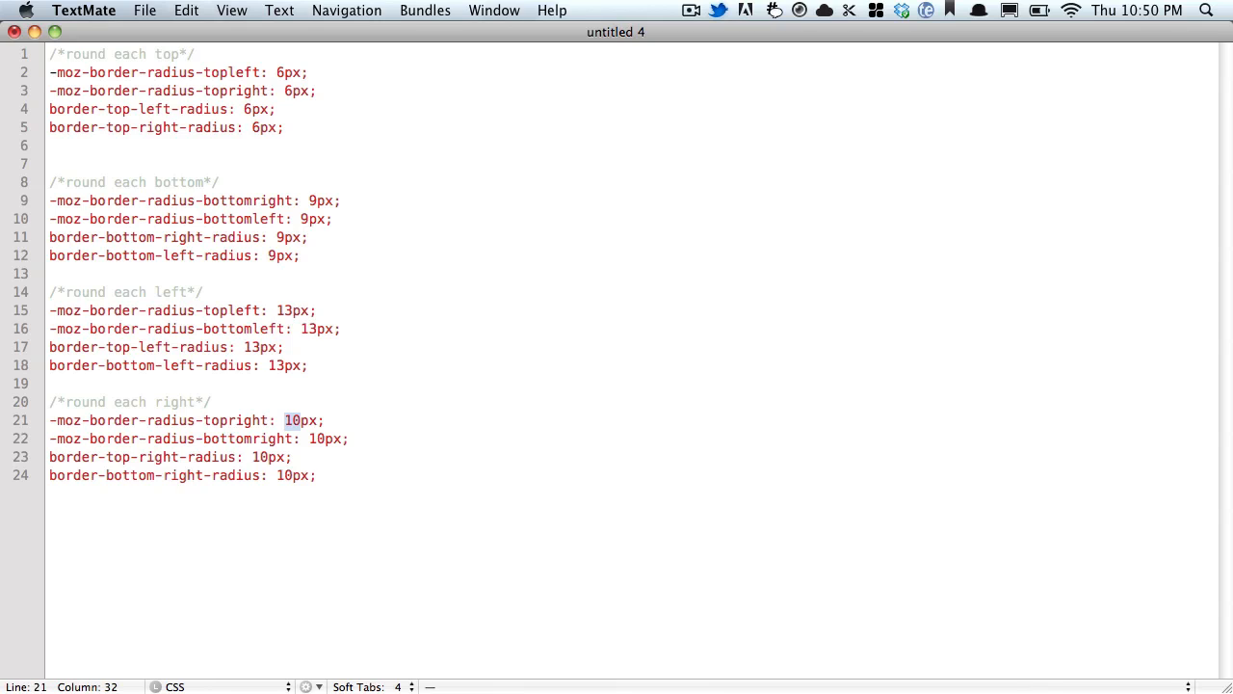
{"action": "type", "text": "747"}
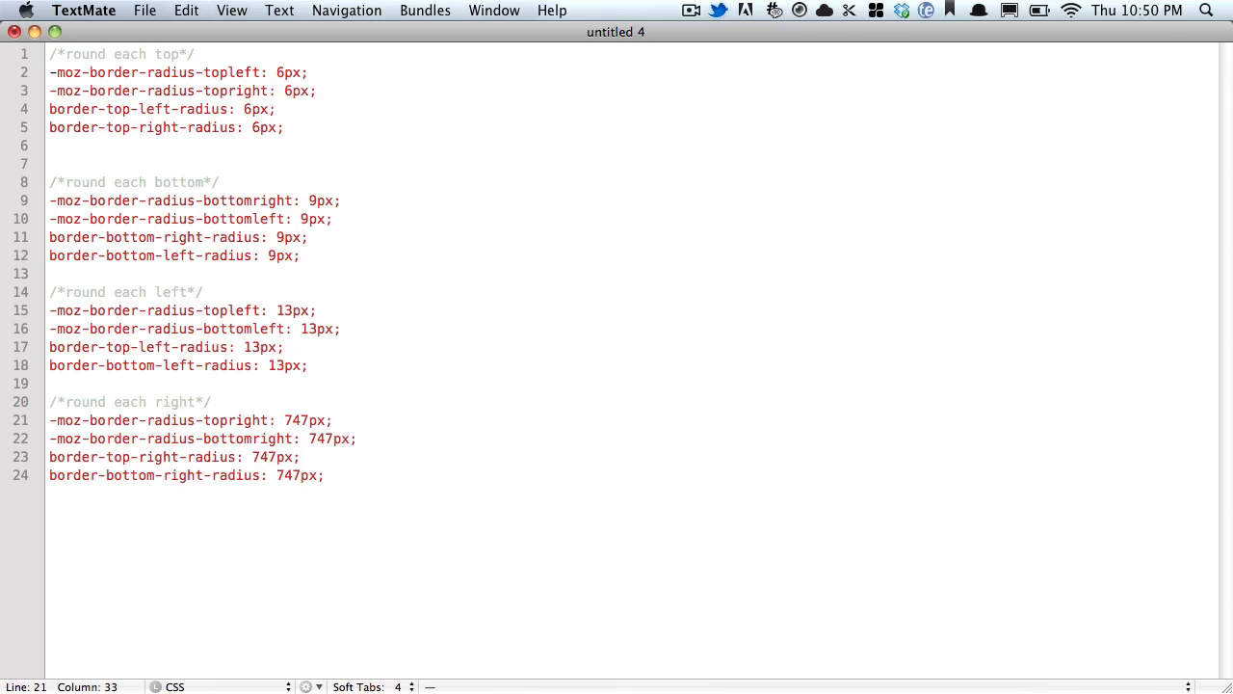